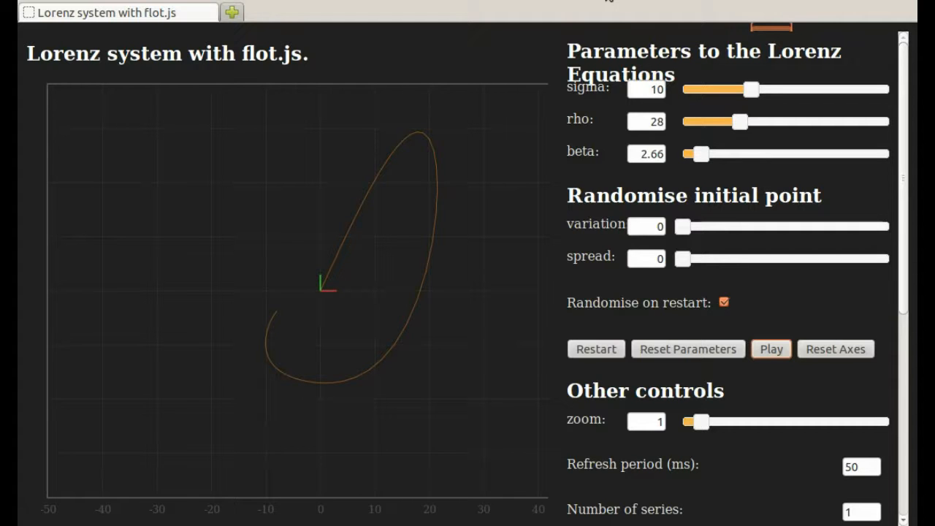
{"action": "mouse_move", "coordinate": [563, 325]}
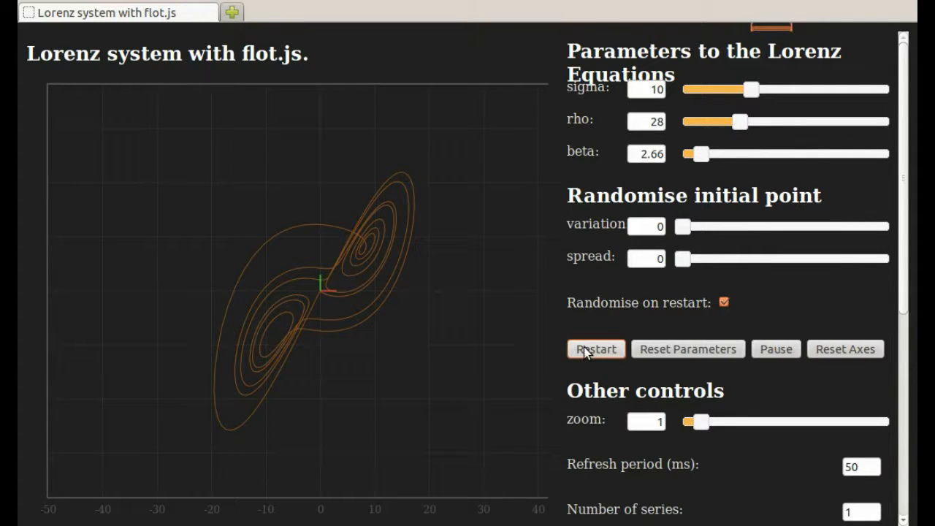
{"action": "mouse_move", "coordinate": [815, 292]}
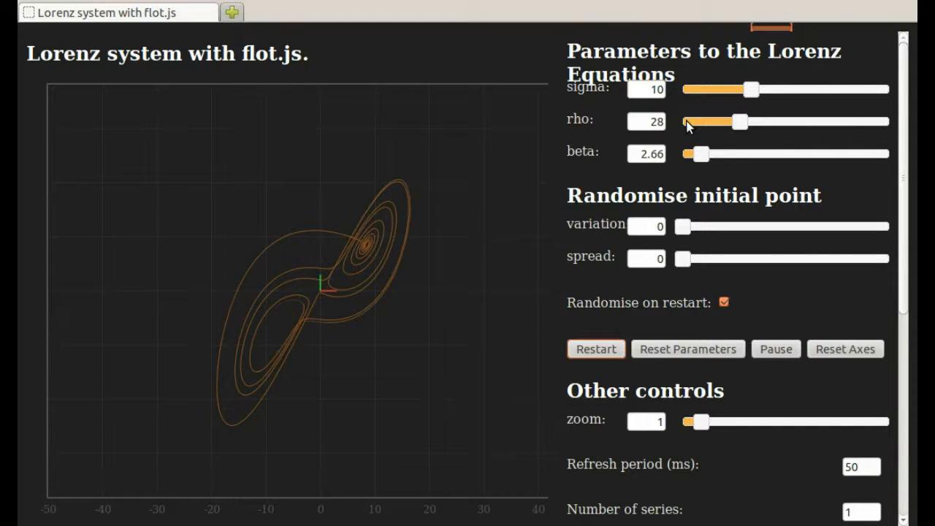
{"action": "mouse_move", "coordinate": [890, 152]}
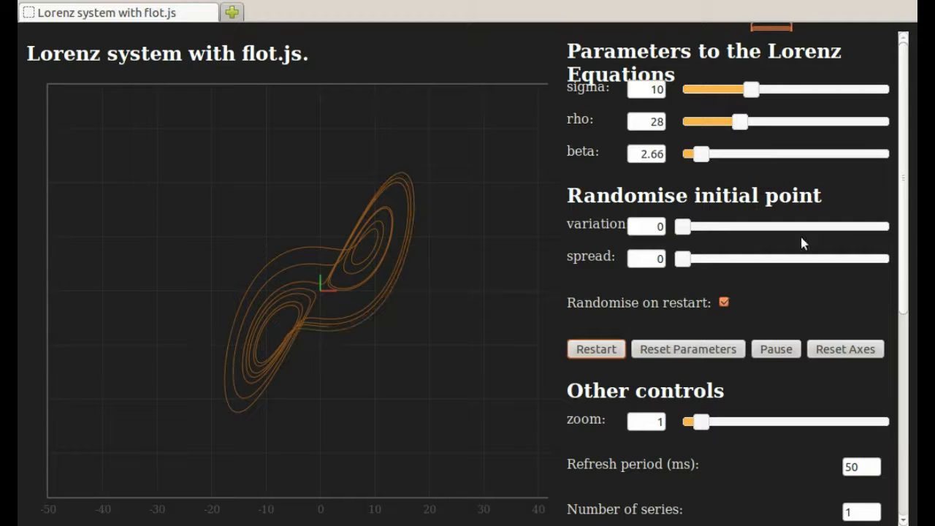
Step: Set Points in series to 10000 and restart the trajectory with the longer series
{"action": "scroll", "scroll_direction": "down", "scroll_amount": 3}
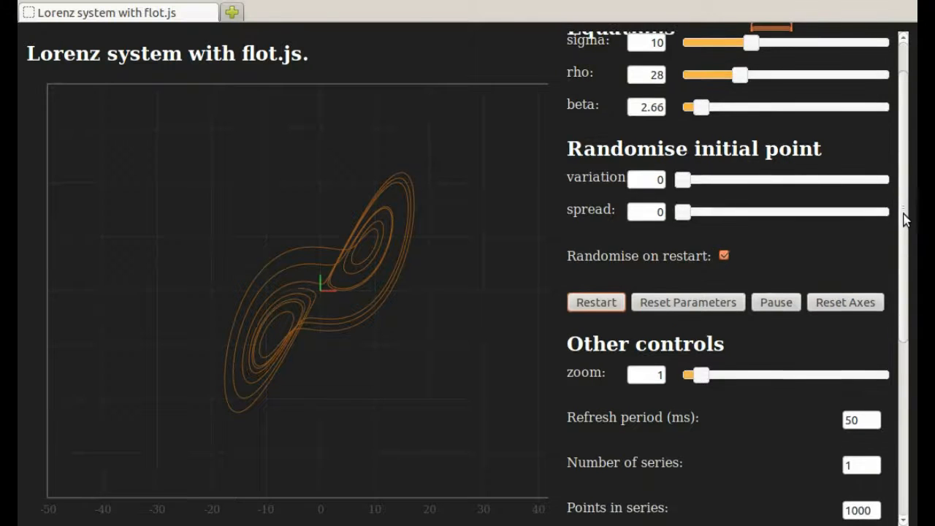
{"action": "scroll", "scroll_direction": "down", "scroll_amount": 3}
{"action": "type", "text": "0"}
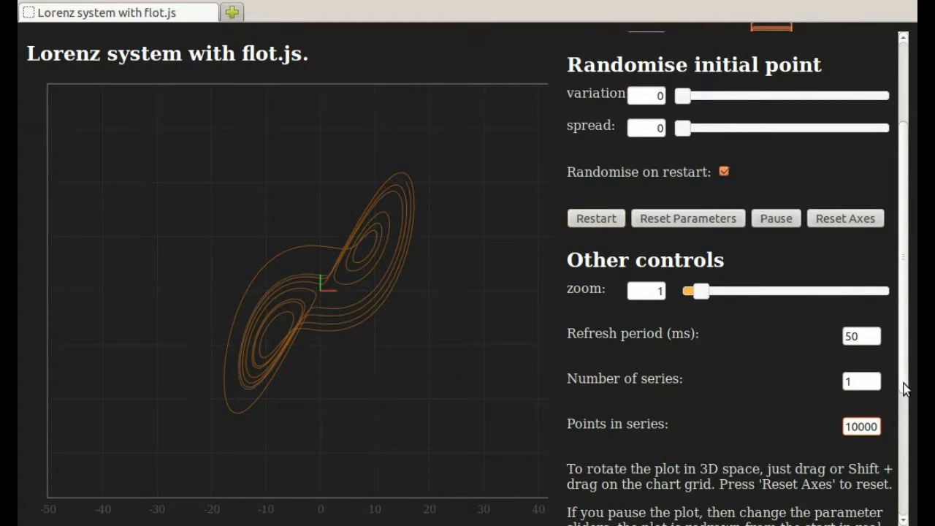
{"action": "scroll", "scroll_direction": "up", "scroll_amount": 3}
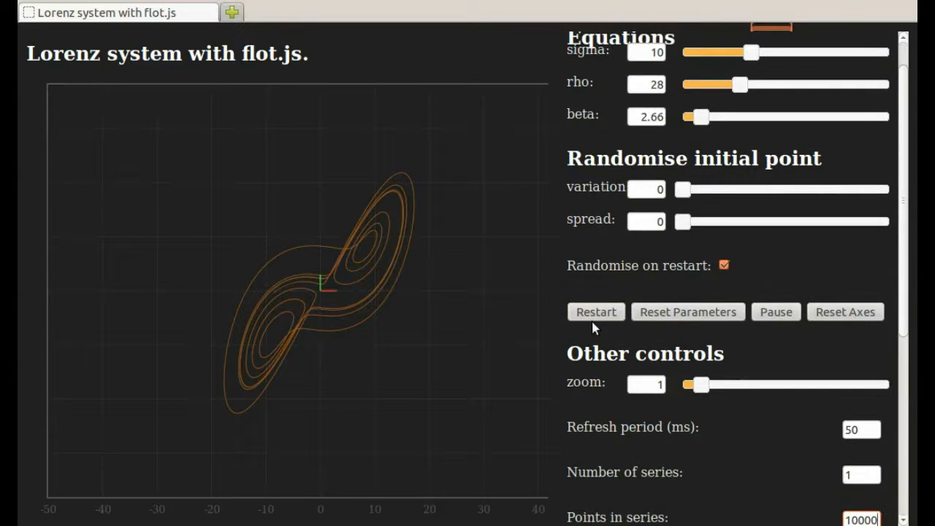
{"action": "left_click", "coordinate": [596, 313]}
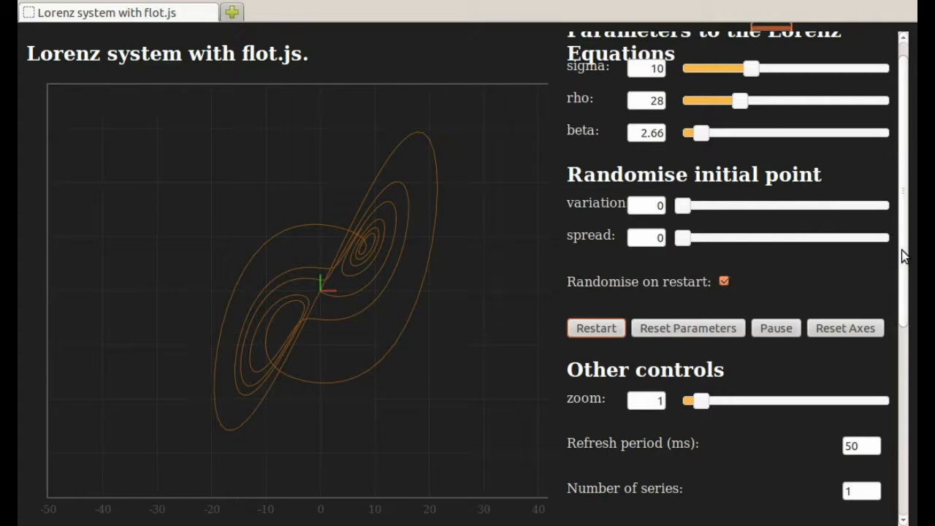
Step: Reset the axes so the rotated butterfly plot returns to its default orientation
{"action": "scroll", "scroll_direction": "up", "scroll_amount": 3}
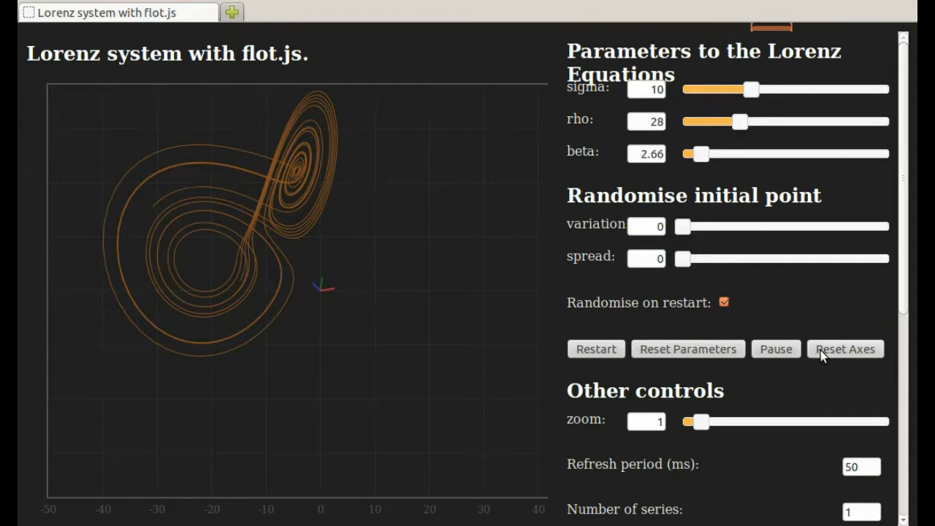
{"action": "left_click", "coordinate": [845, 348]}
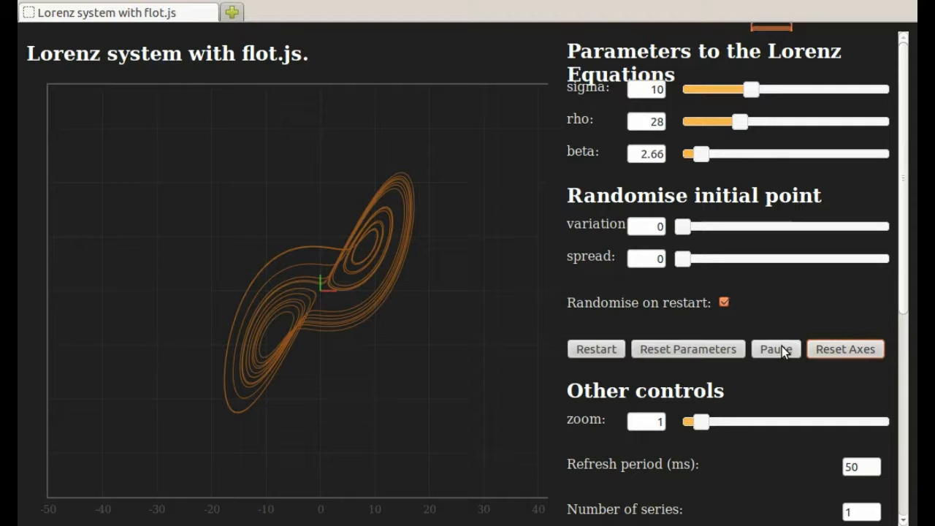
Step: Pause, restart the trajectory a few times, and freeze it while still only a few loops long
{"action": "left_click", "coordinate": [774, 348]}
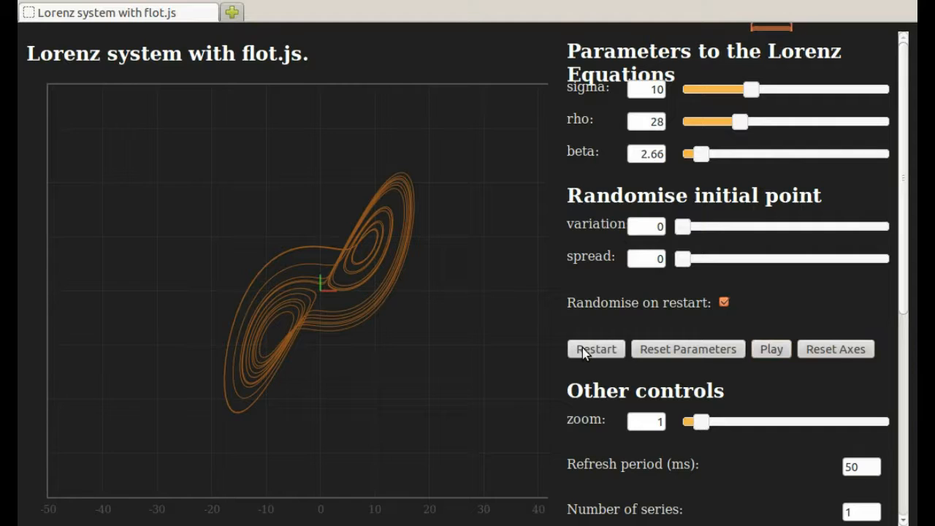
{"action": "left_click", "coordinate": [596, 347]}
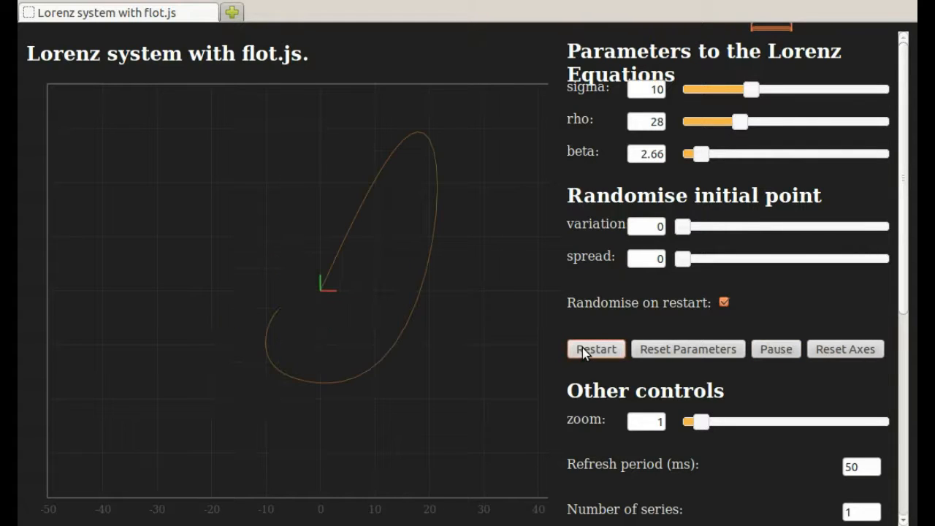
{"action": "left_click", "coordinate": [596, 348]}
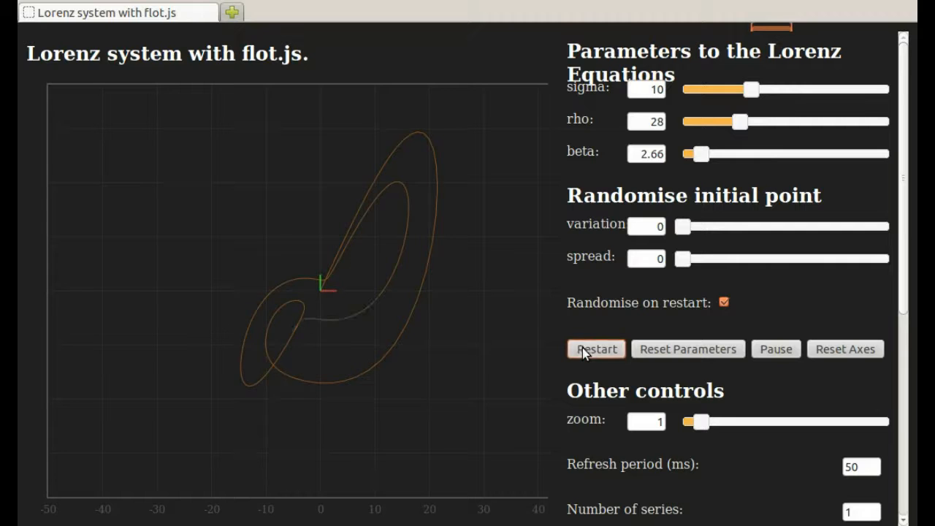
{"action": "left_click", "coordinate": [596, 348]}
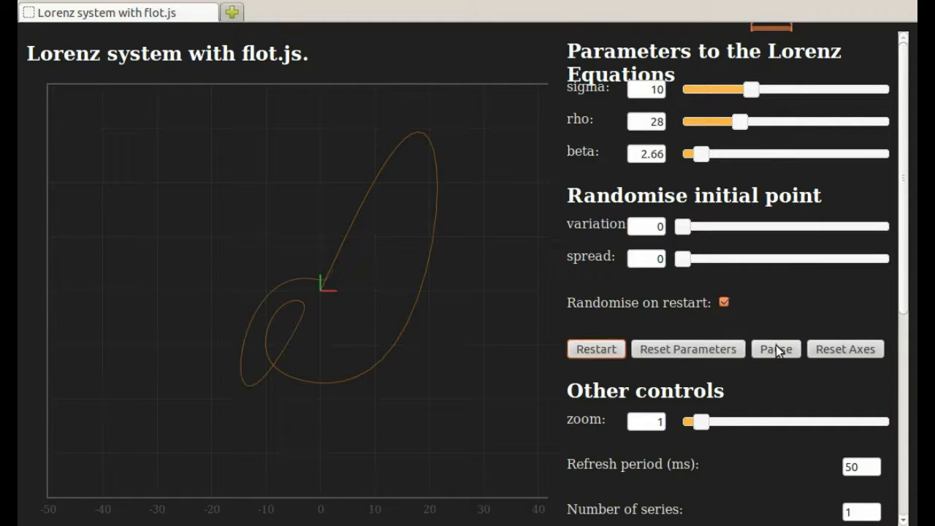
{"action": "left_click", "coordinate": [776, 348]}
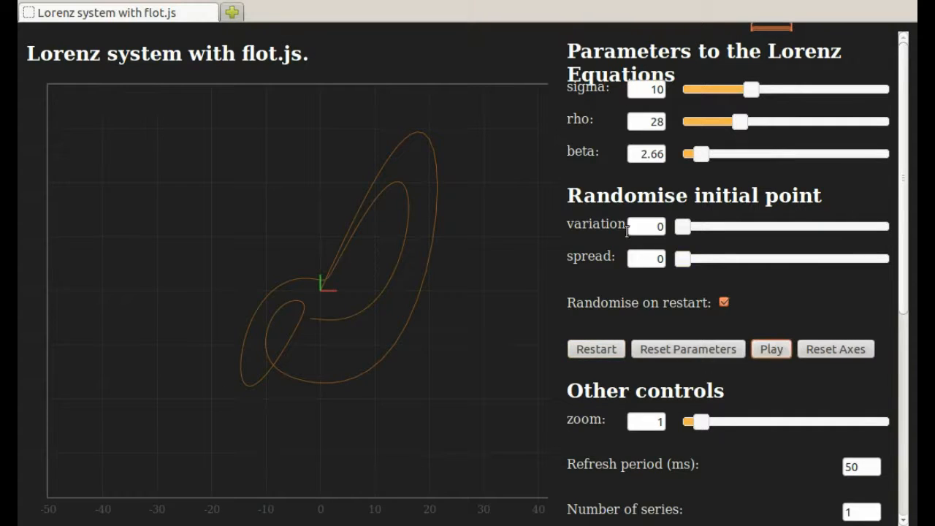
Step: Raise the initial-point variation slider to 10
{"action": "left_click_drag", "start_coordinate": [682, 225], "coordinate": [701, 225]}
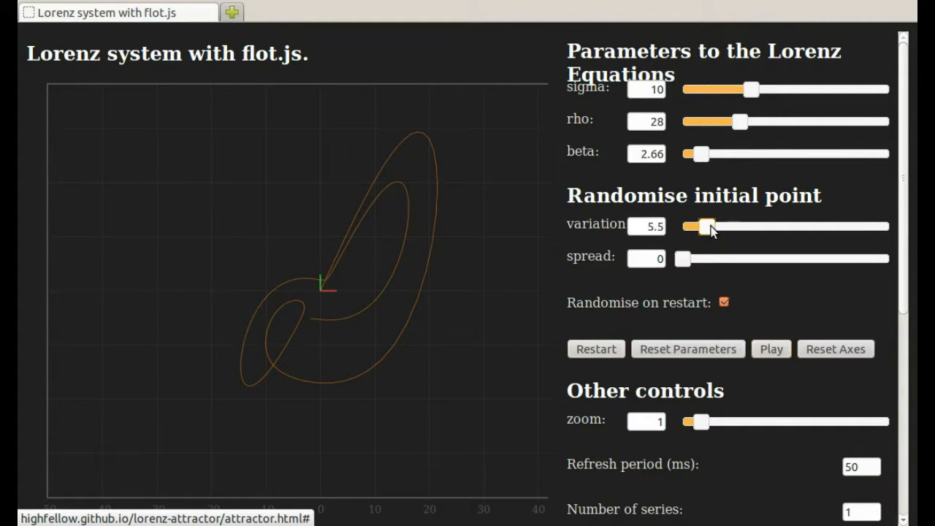
{"action": "left_click_drag", "start_coordinate": [701, 225], "coordinate": [722, 225]}
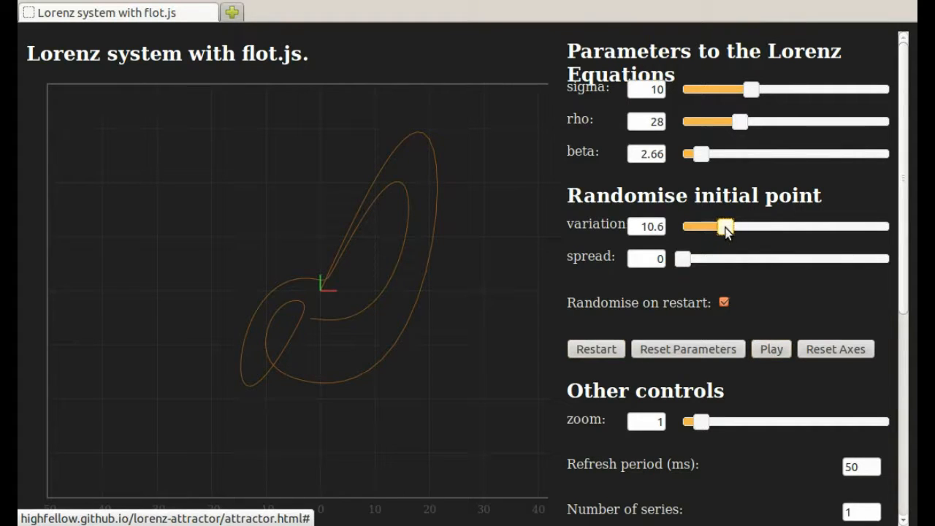
{"action": "left_click_drag", "start_coordinate": [725, 225], "coordinate": [722, 225]}
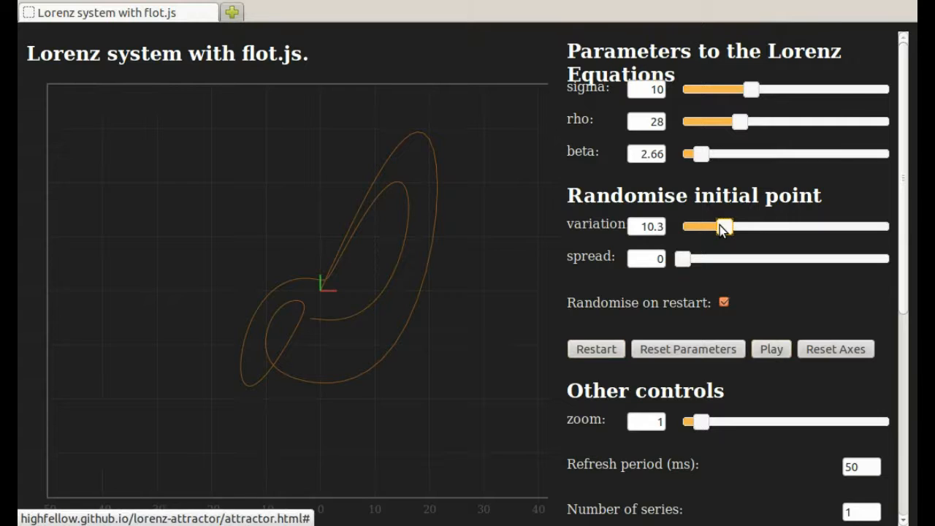
{"action": "left_click_drag", "start_coordinate": [725, 225], "coordinate": [721, 225]}
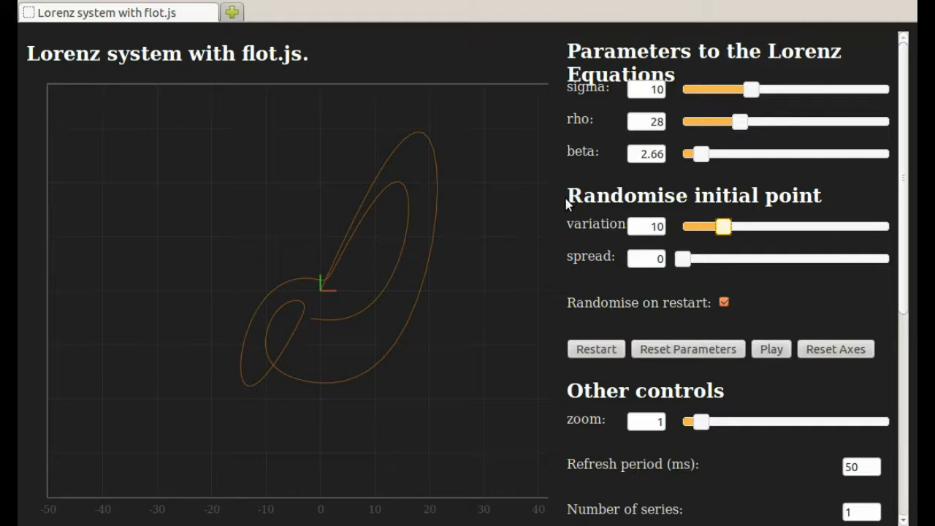
{"action": "mouse_move", "coordinate": [602, 246]}
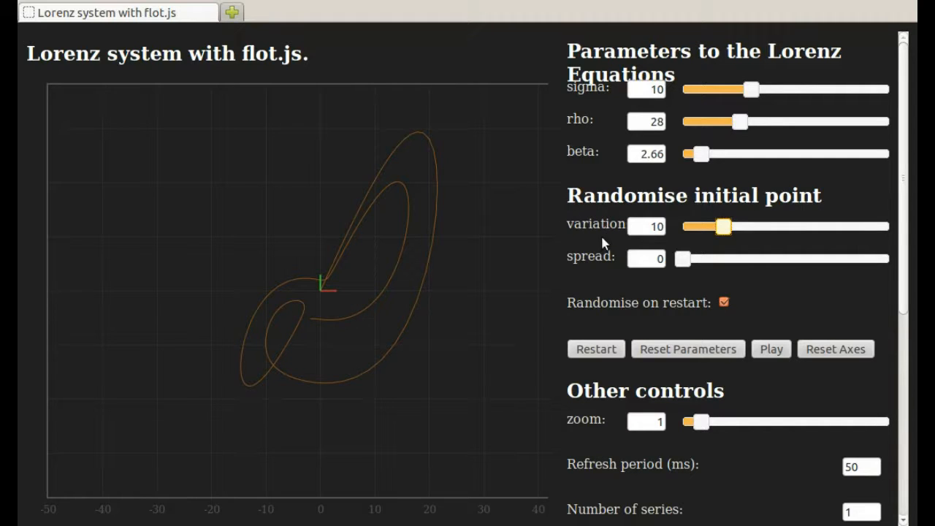
{"action": "mouse_move", "coordinate": [246, 299]}
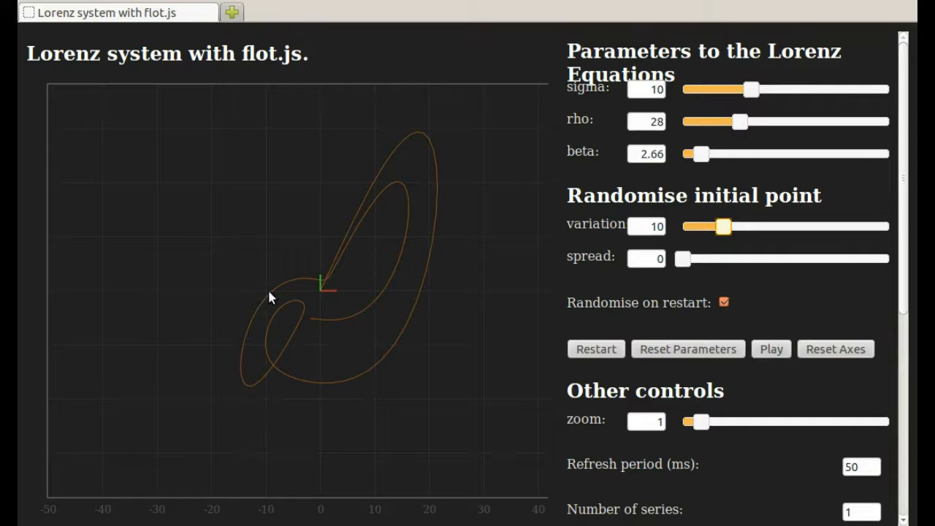
{"action": "mouse_move", "coordinate": [366, 298]}
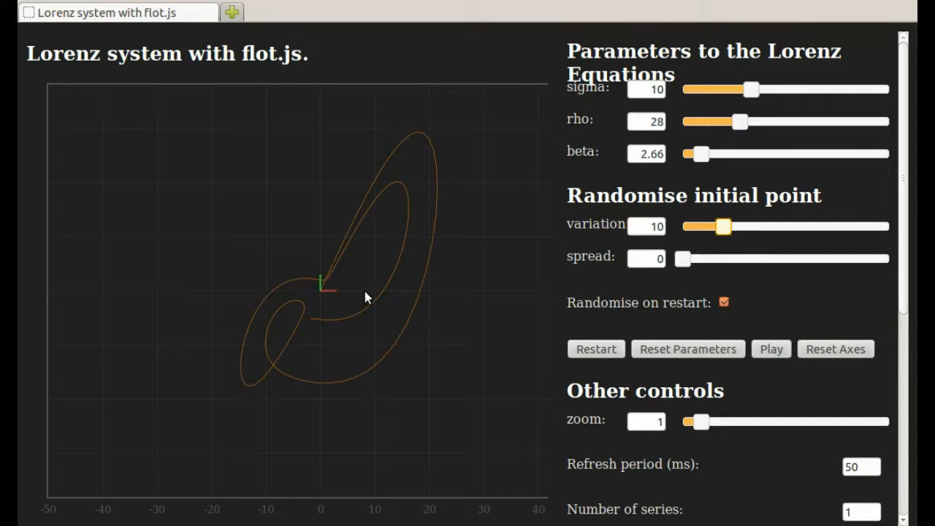
{"action": "mouse_move", "coordinate": [328, 331]}
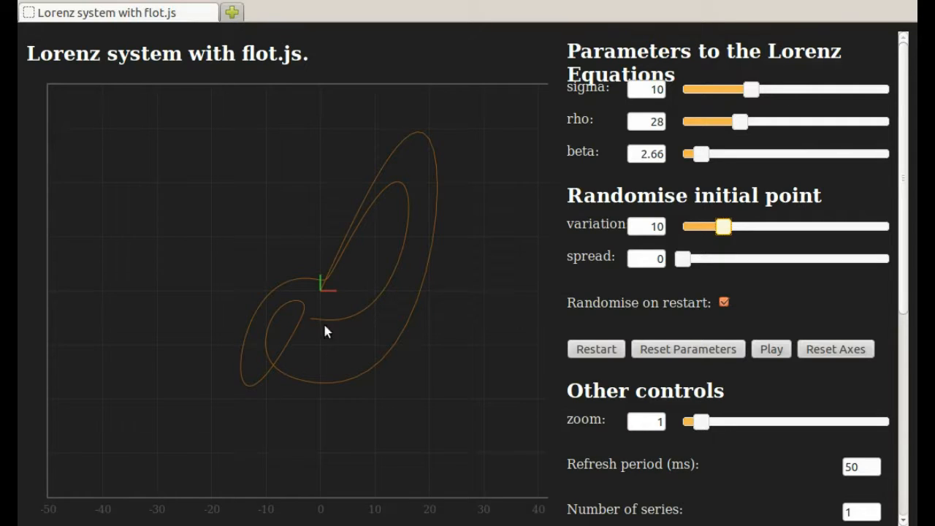
{"action": "mouse_move", "coordinate": [324, 234]}
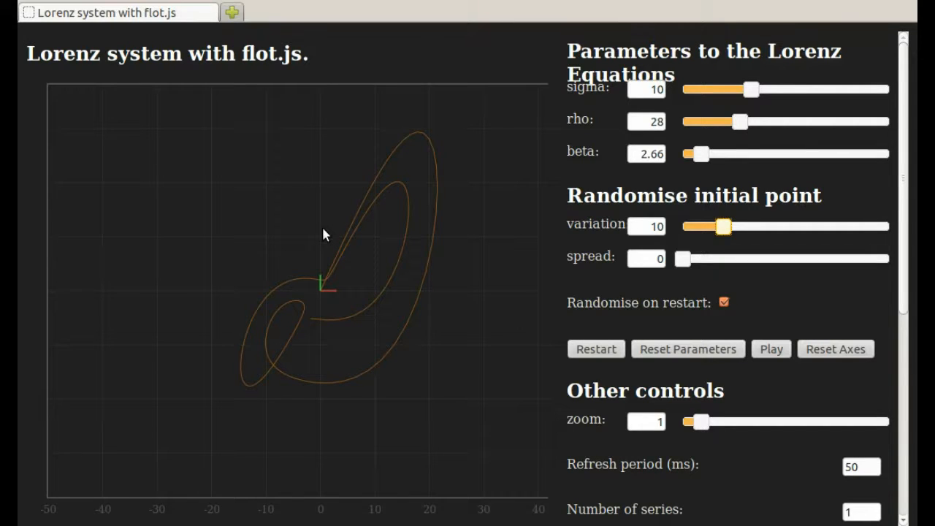
{"action": "mouse_move", "coordinate": [325, 298]}
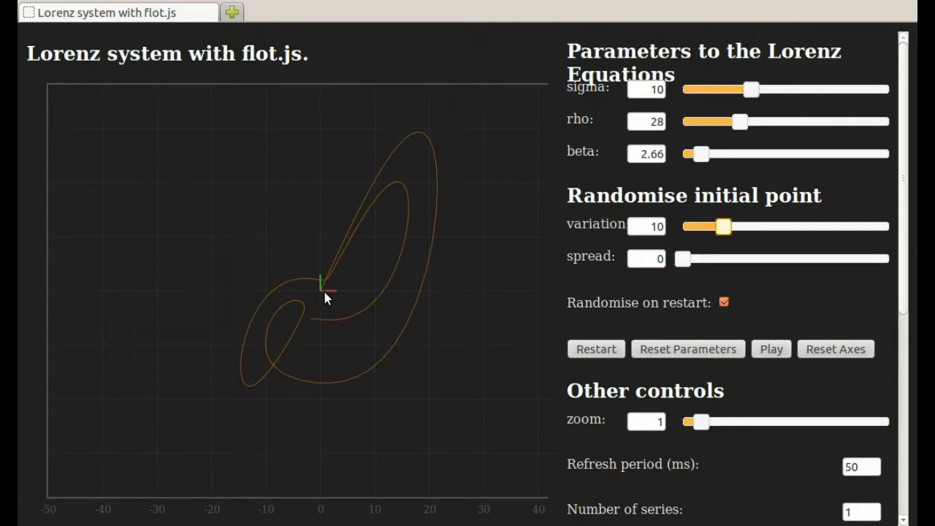
Step: Restart the simulation repeatedly, drawing a fresh trajectory from a random start each time
{"action": "left_click", "coordinate": [596, 348]}
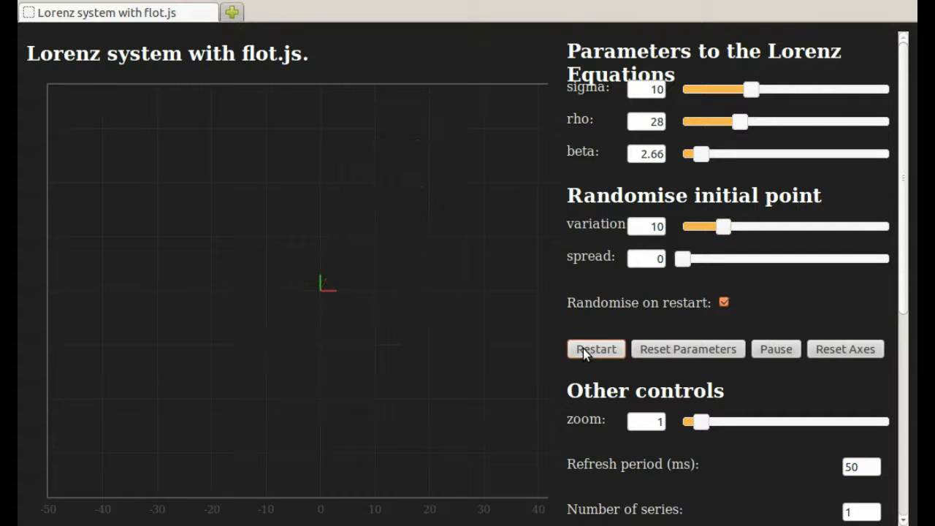
{"action": "left_click", "coordinate": [596, 348]}
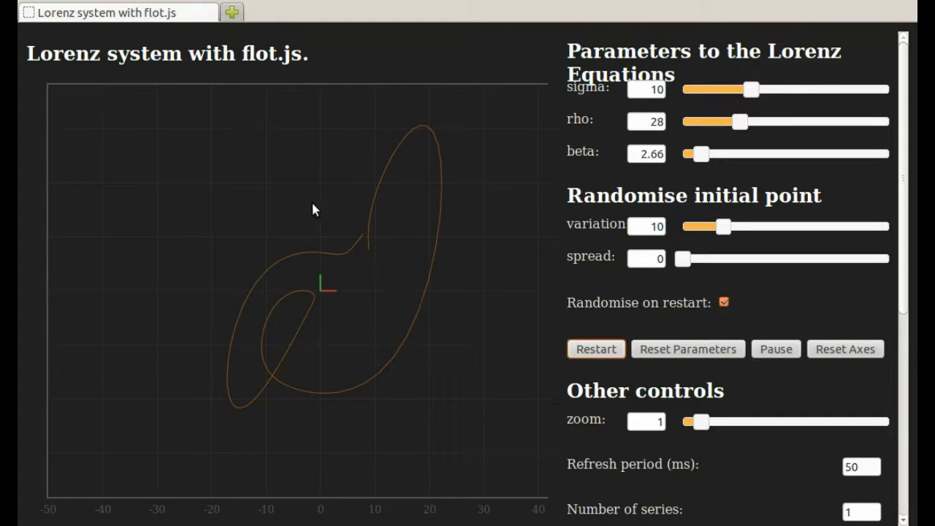
{"action": "left_click", "coordinate": [597, 347]}
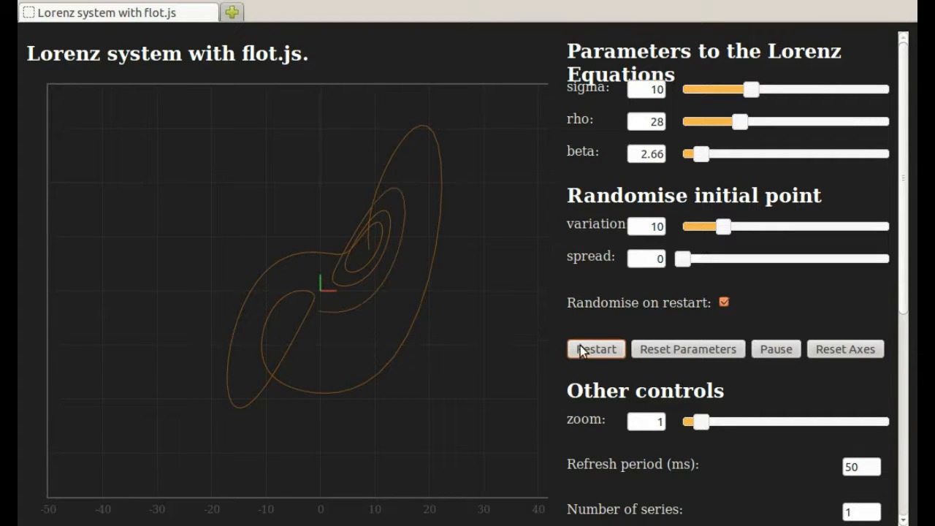
{"action": "left_click", "coordinate": [596, 348]}
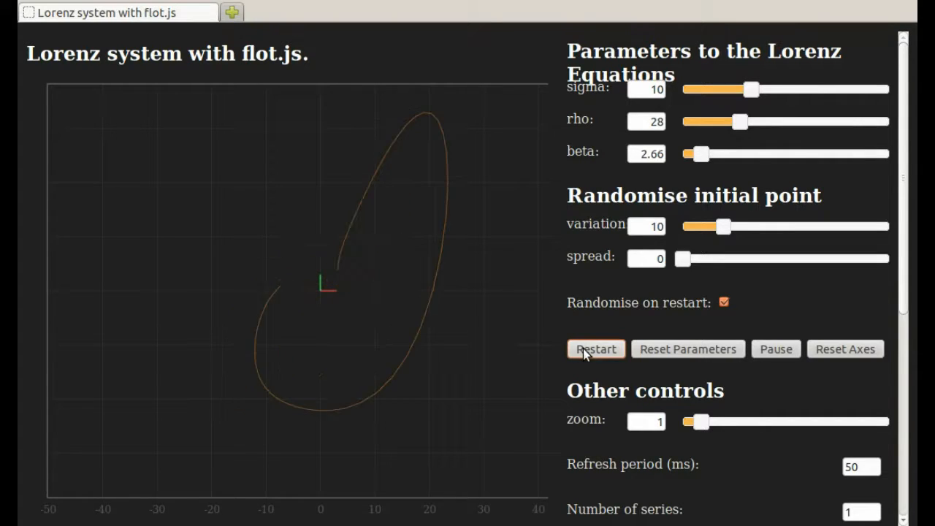
{"action": "left_click", "coordinate": [596, 347]}
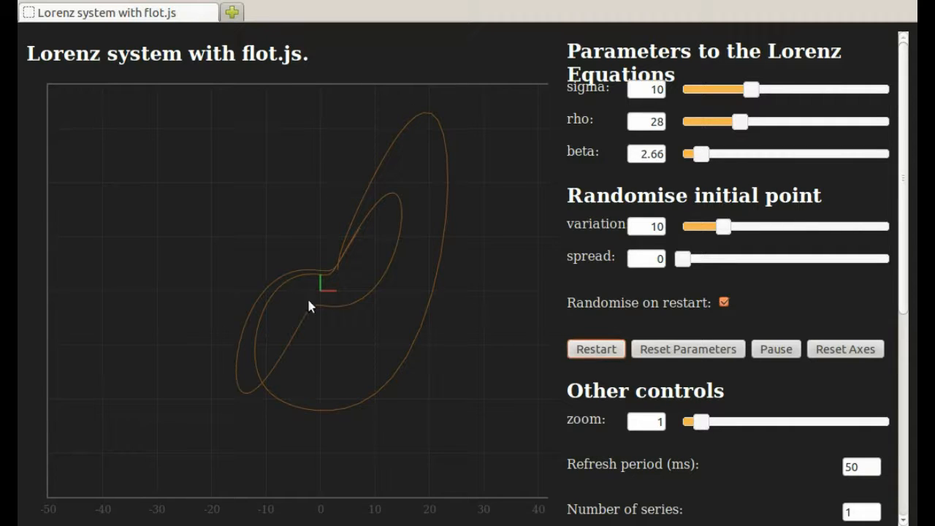
{"action": "left_click", "coordinate": [597, 348]}
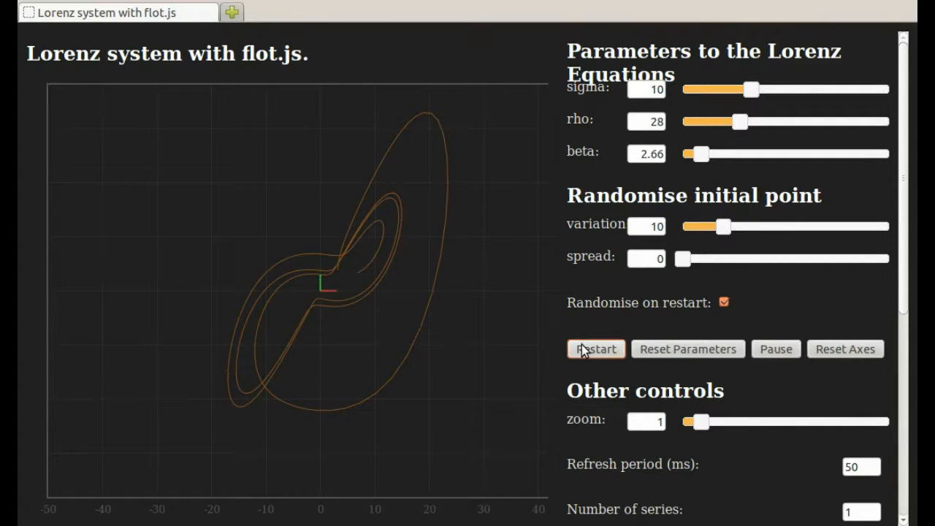
{"action": "left_click", "coordinate": [596, 347]}
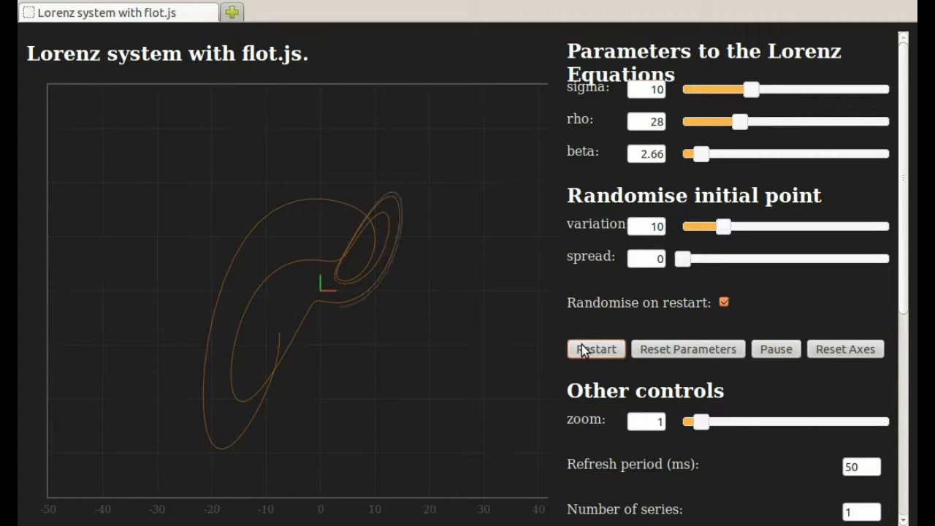
{"action": "left_click", "coordinate": [597, 347]}
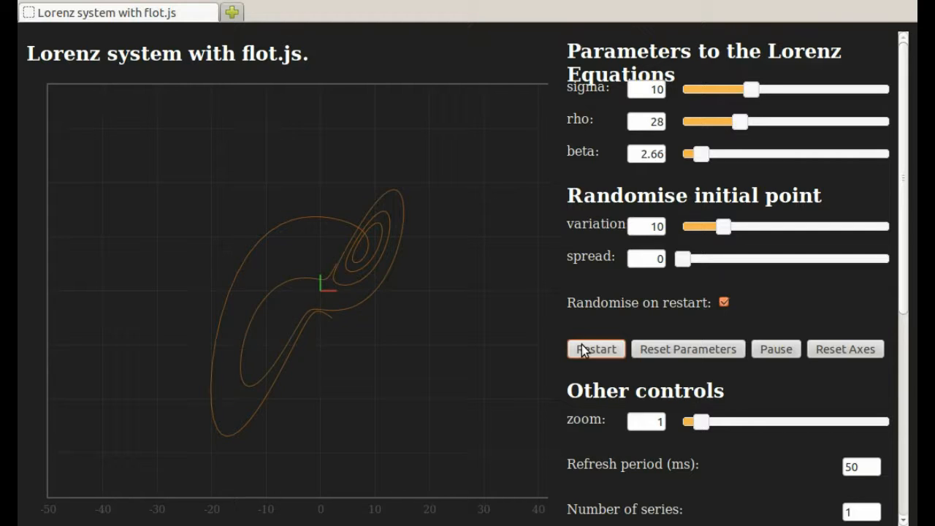
{"action": "left_click", "coordinate": [597, 348]}
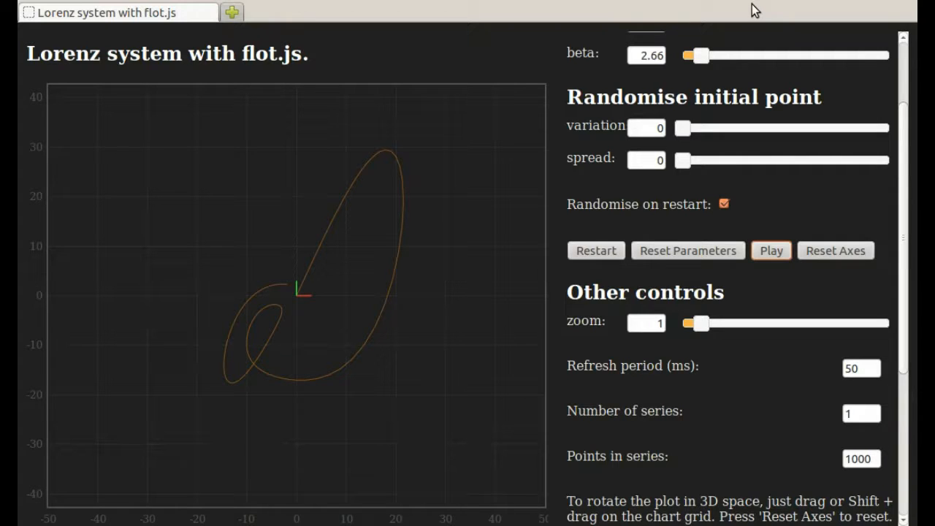
{"action": "mouse_move", "coordinate": [758, 108]}
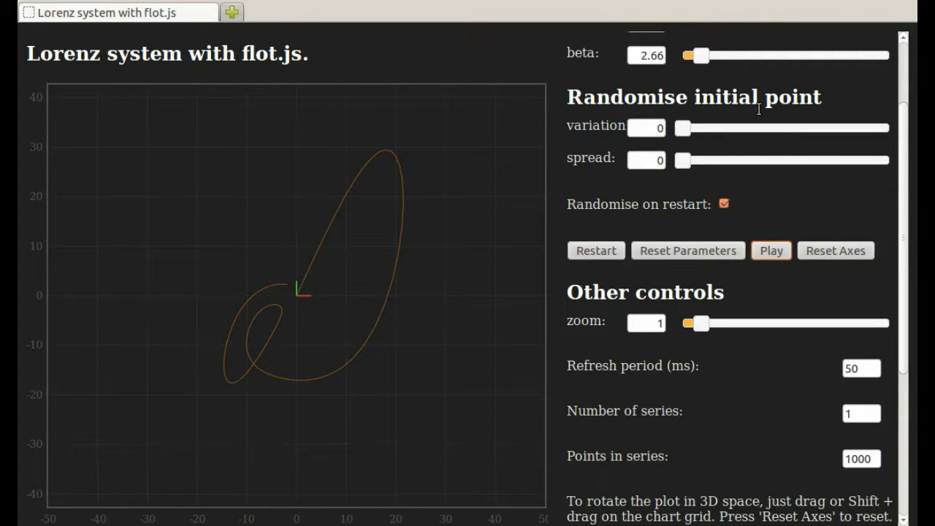
Step: Drag the starting-point variation slider until it reads 12.9
{"action": "scroll", "scroll_direction": "up", "scroll_amount": 3}
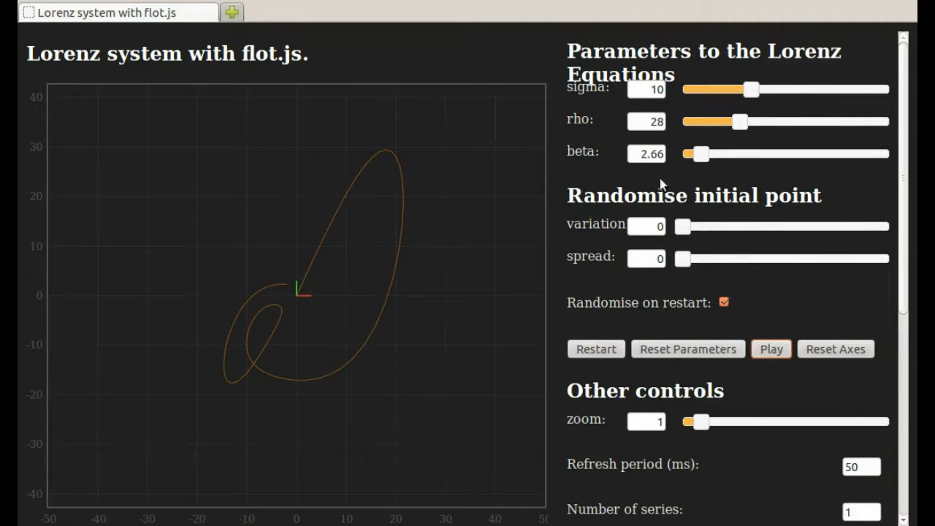
{"action": "left_click_drag", "start_coordinate": [681, 225], "coordinate": [739, 225]}
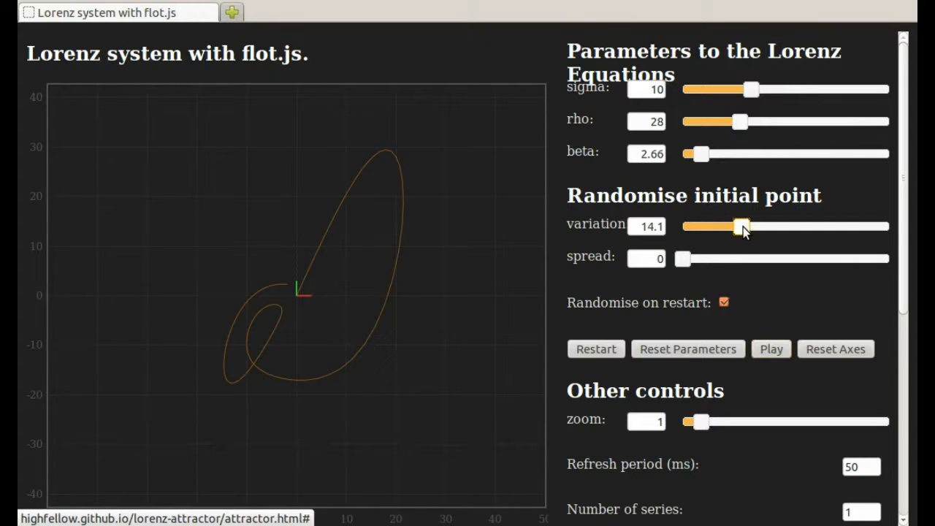
{"action": "left_click_drag", "start_coordinate": [742, 225], "coordinate": [723, 225]}
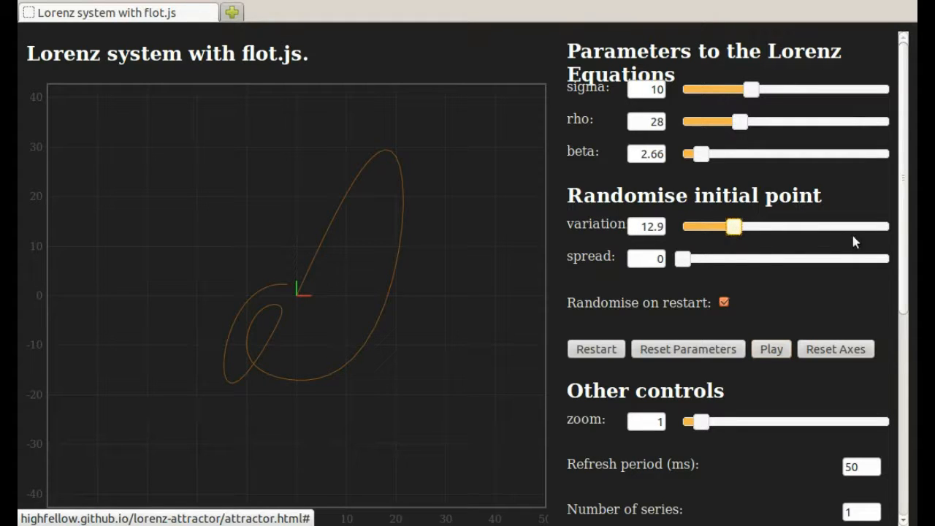
Step: Scroll to the Number of series field and begin editing it
{"action": "scroll", "scroll_direction": "down", "scroll_amount": 3}
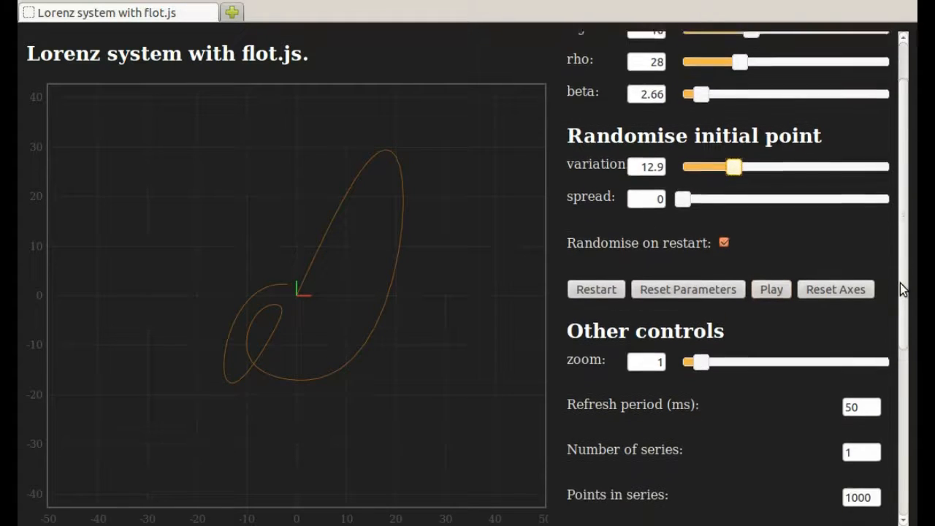
{"action": "scroll", "scroll_direction": "down", "scroll_amount": 3}
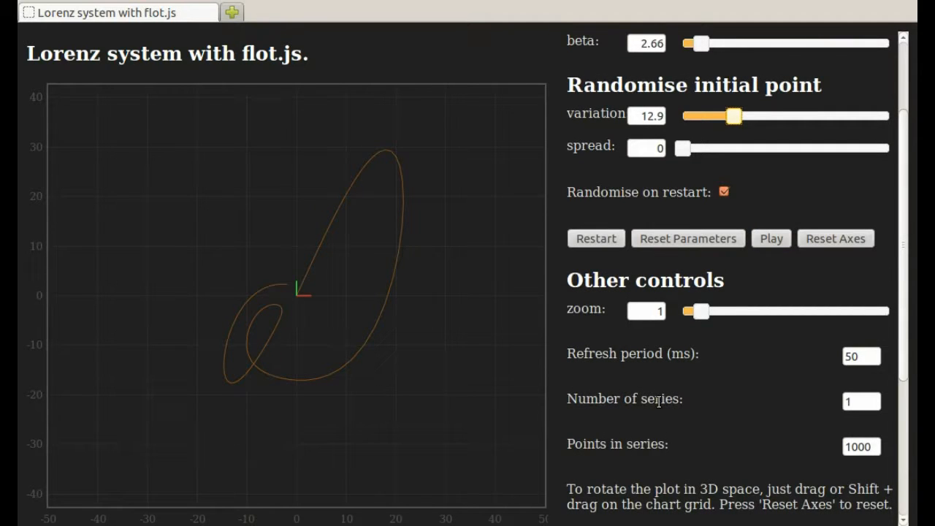
{"action": "left_click", "coordinate": [861, 400]}
{"action": "type", "text": "2"}
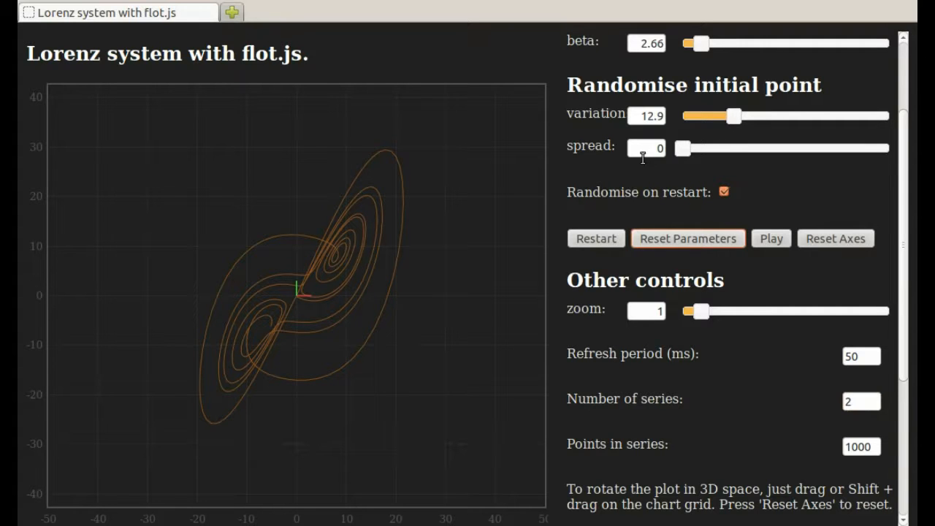
{"action": "mouse_move", "coordinate": [684, 150]}
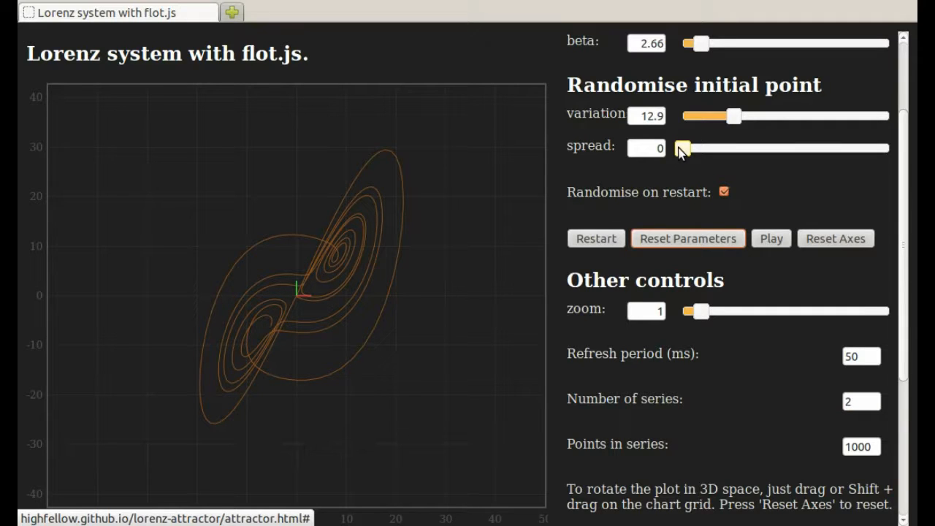
Step: Set the starting-point spread slider to 0.5 for the two series
{"action": "left_click_drag", "start_coordinate": [683, 150], "coordinate": [693, 149]}
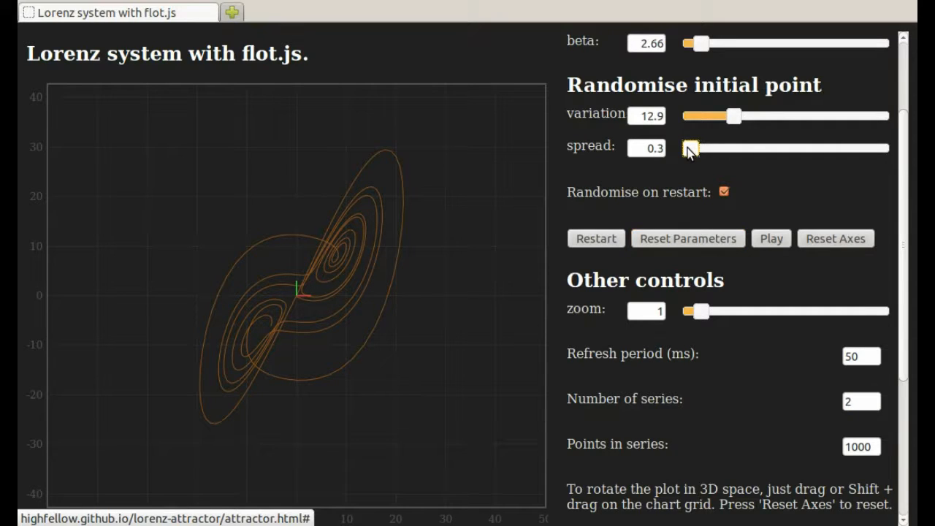
{"action": "left_click_drag", "start_coordinate": [690, 149], "coordinate": [702, 149]}
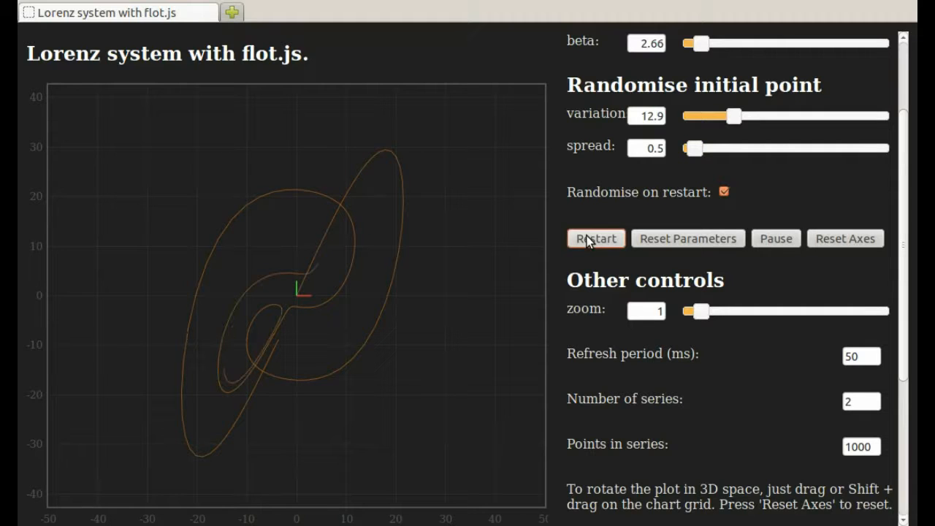
Step: Restart the two-series run twice, pause it briefly, then resume tracing the butterfly
{"action": "left_click", "coordinate": [596, 238]}
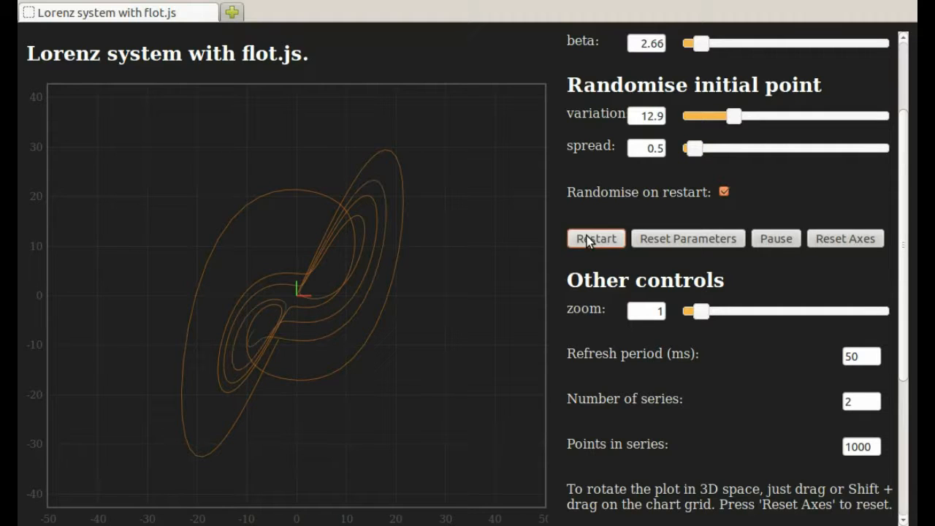
{"action": "left_click", "coordinate": [596, 238]}
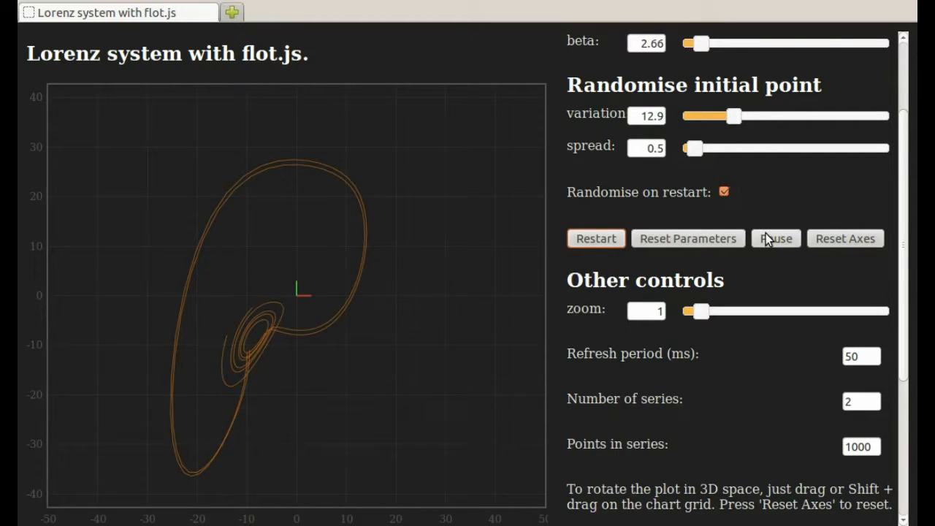
{"action": "left_click", "coordinate": [775, 238]}
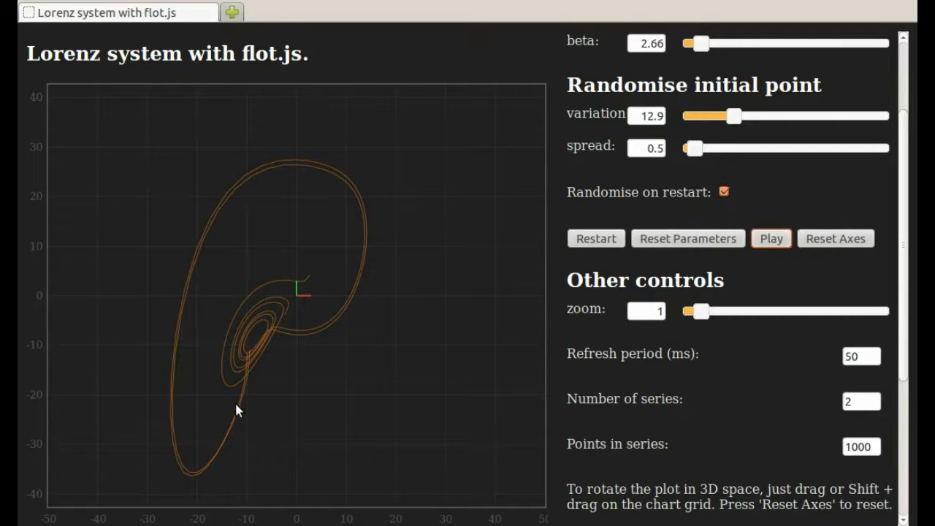
{"action": "mouse_move", "coordinate": [380, 204]}
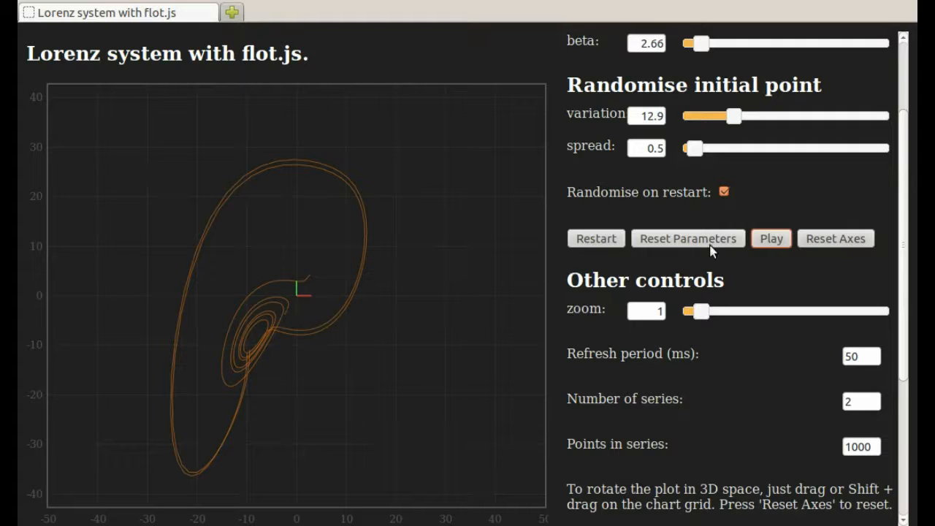
{"action": "left_click", "coordinate": [772, 238]}
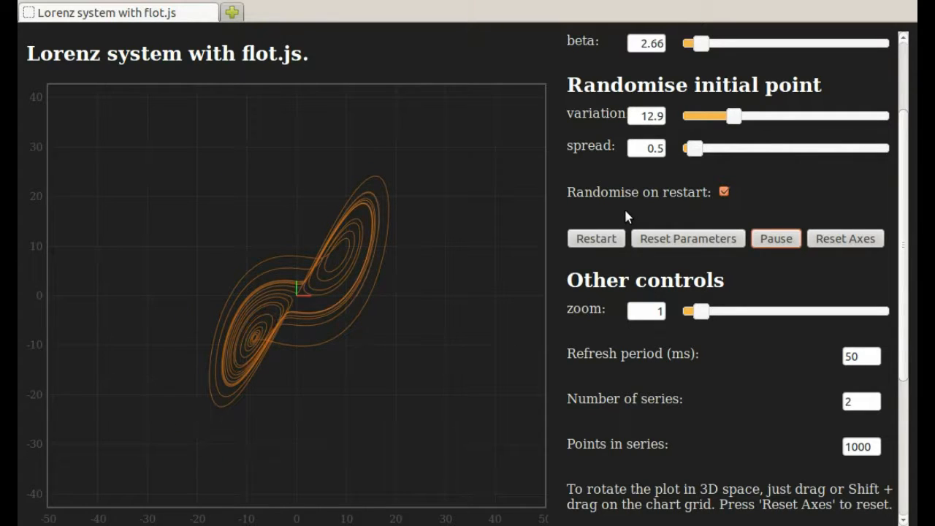
Step: Restart the two trajectories several times from new points, then pause once both lobes are traced
{"action": "left_click", "coordinate": [596, 238]}
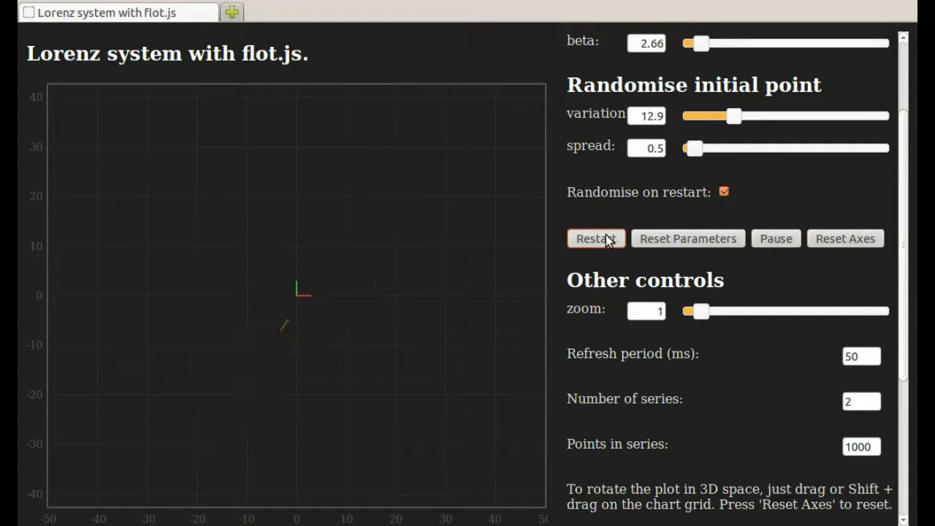
{"action": "left_click", "coordinate": [596, 238]}
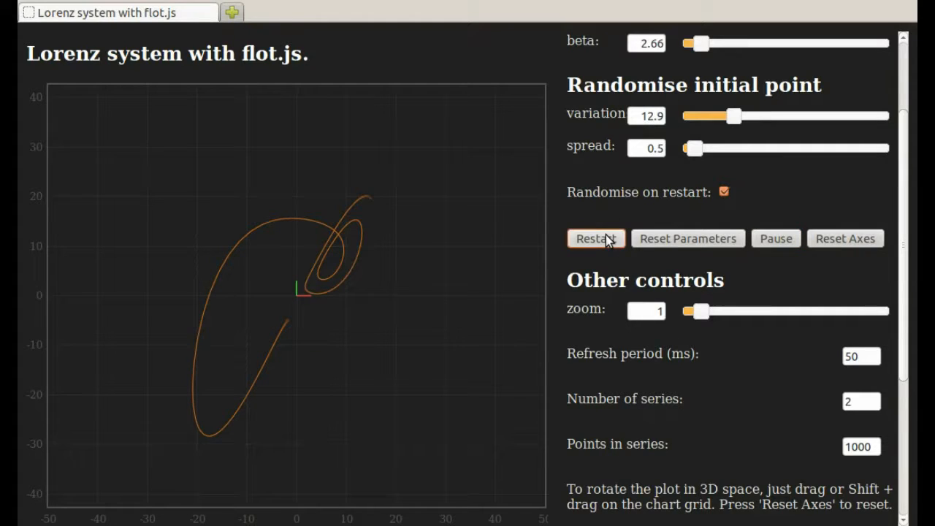
{"action": "left_click", "coordinate": [597, 238]}
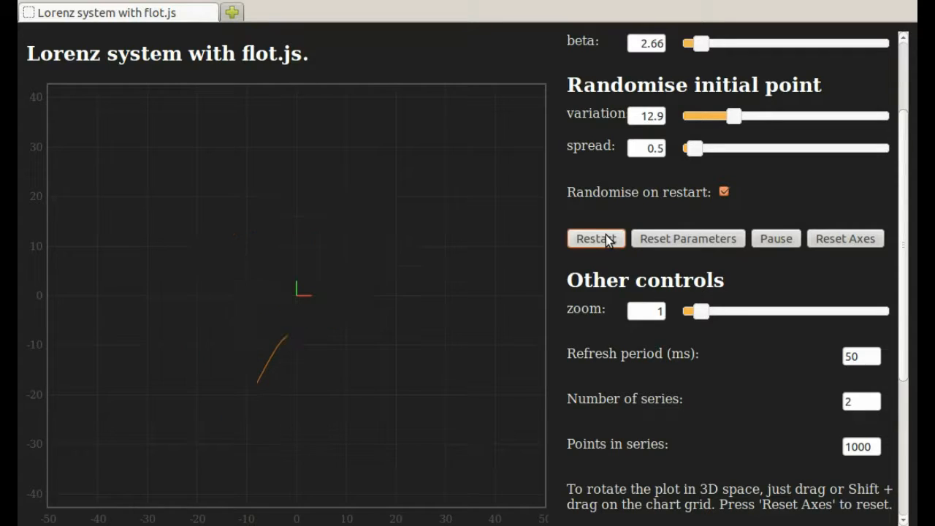
{"action": "left_click", "coordinate": [596, 238]}
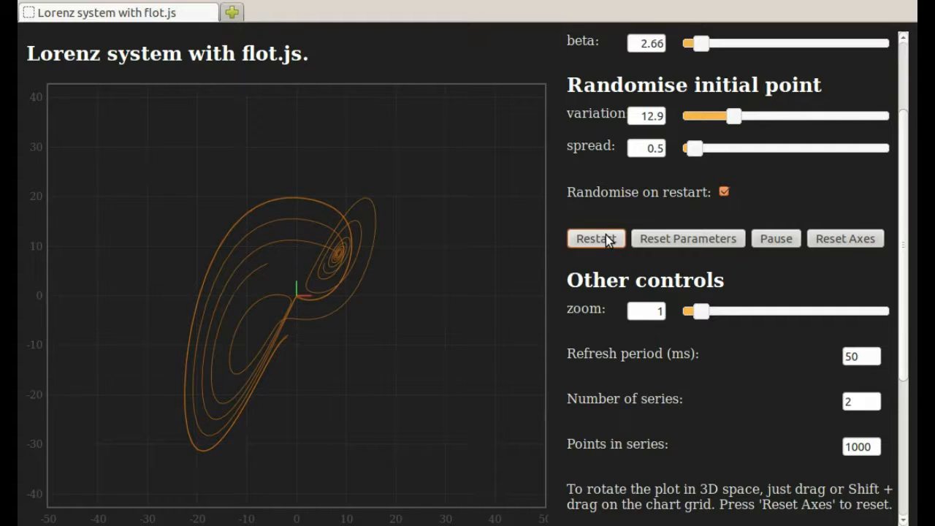
{"action": "left_click", "coordinate": [596, 238]}
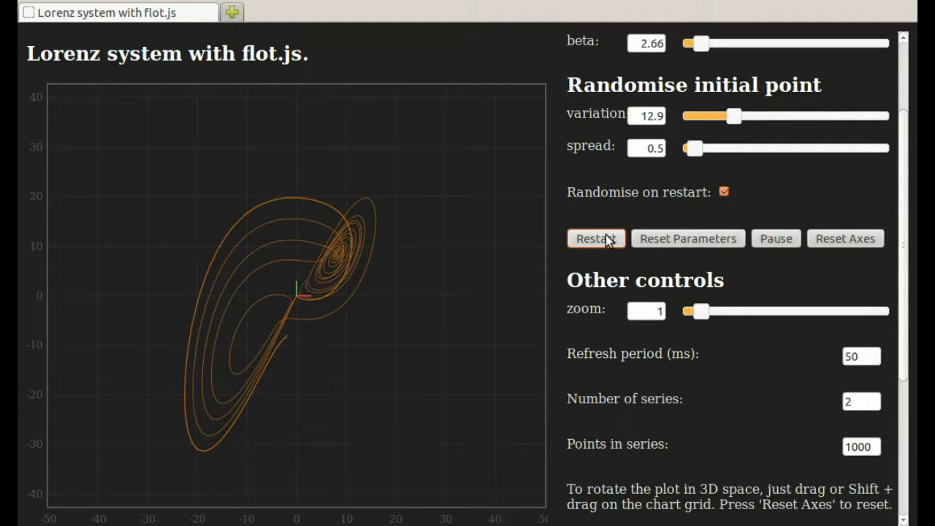
{"action": "left_click", "coordinate": [596, 239]}
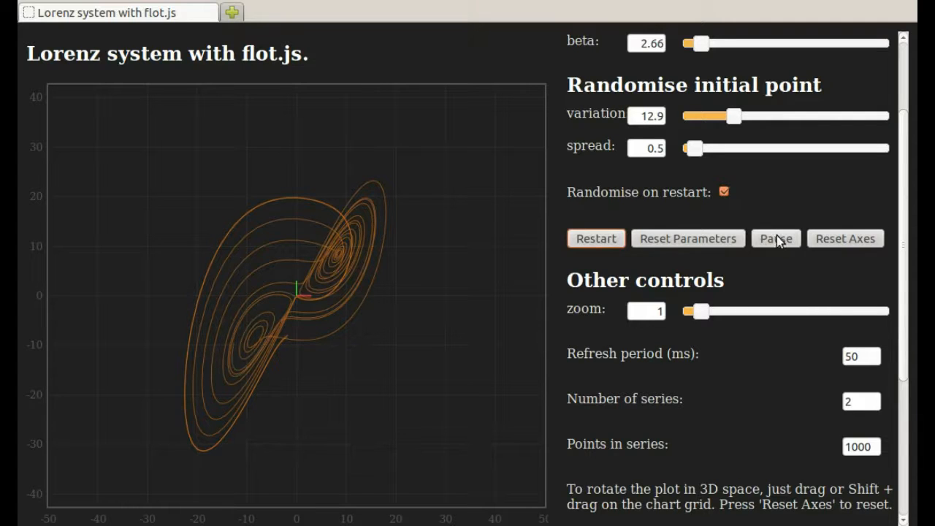
{"action": "left_click", "coordinate": [774, 238]}
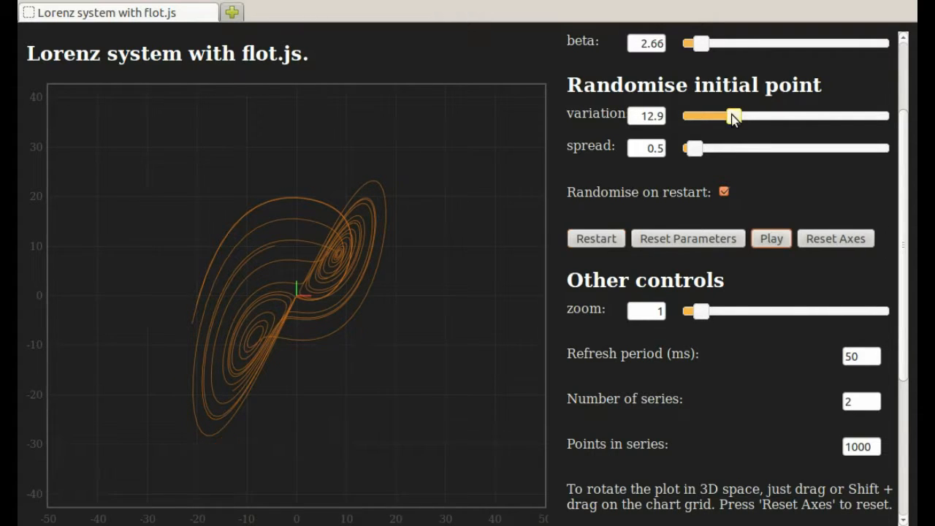
Step: Set variation to 32.3, rerun the trajectories a few times, and pause once the attractor reforms
{"action": "left_click_drag", "start_coordinate": [733, 115], "coordinate": [815, 116]}
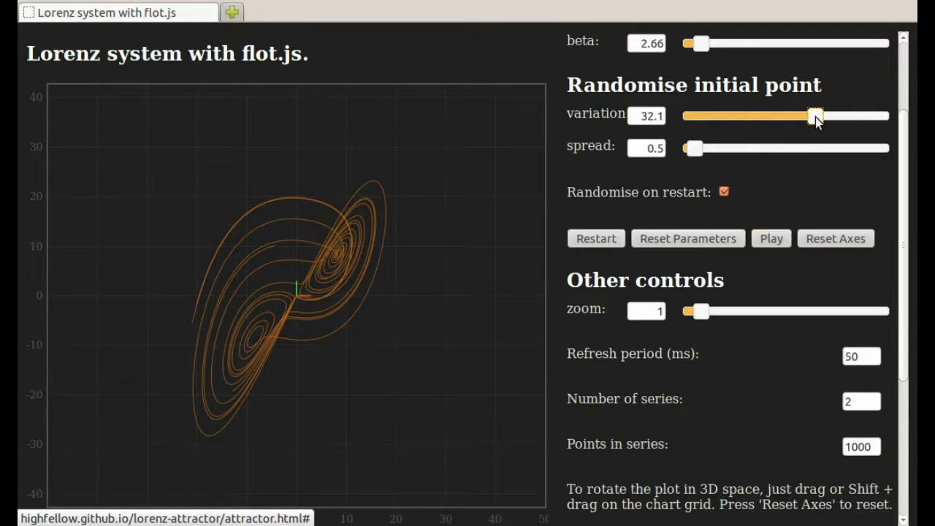
{"action": "left_click_drag", "start_coordinate": [815, 117], "coordinate": [815, 117]}
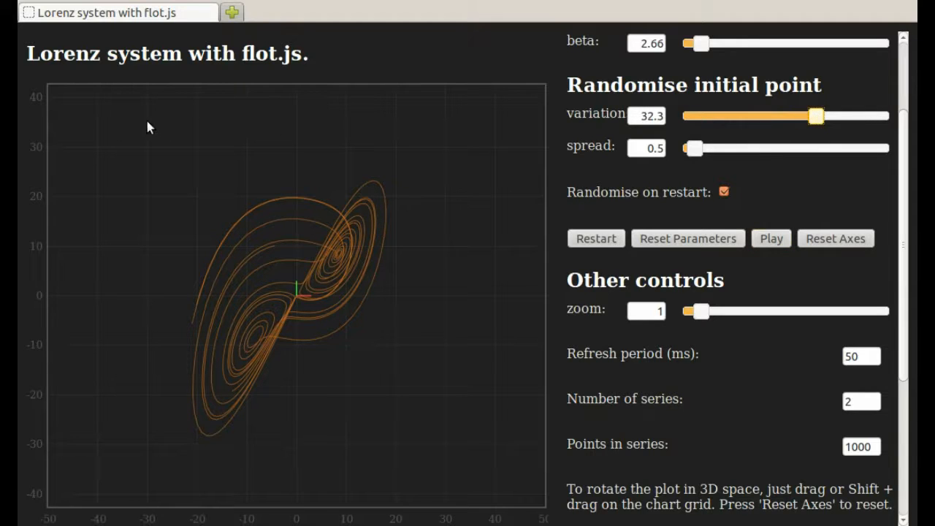
{"action": "left_click", "coordinate": [597, 238]}
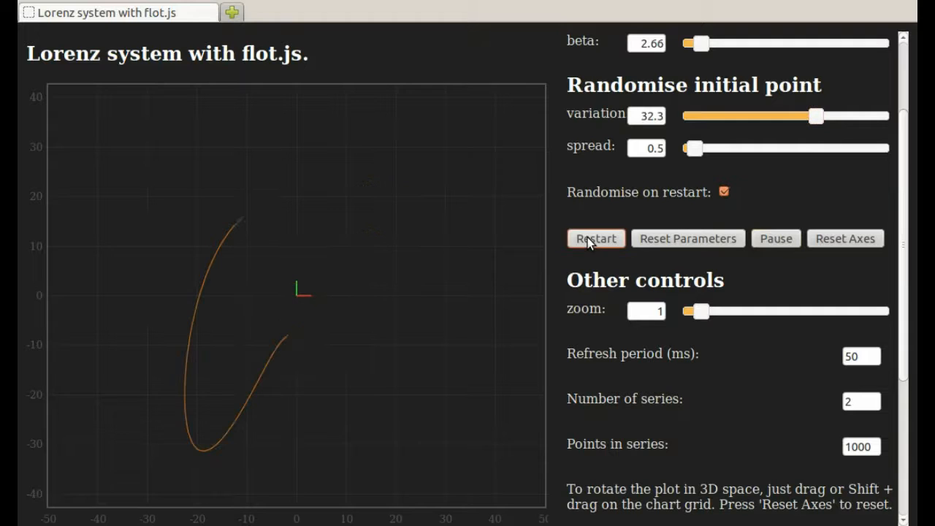
{"action": "left_click", "coordinate": [597, 239]}
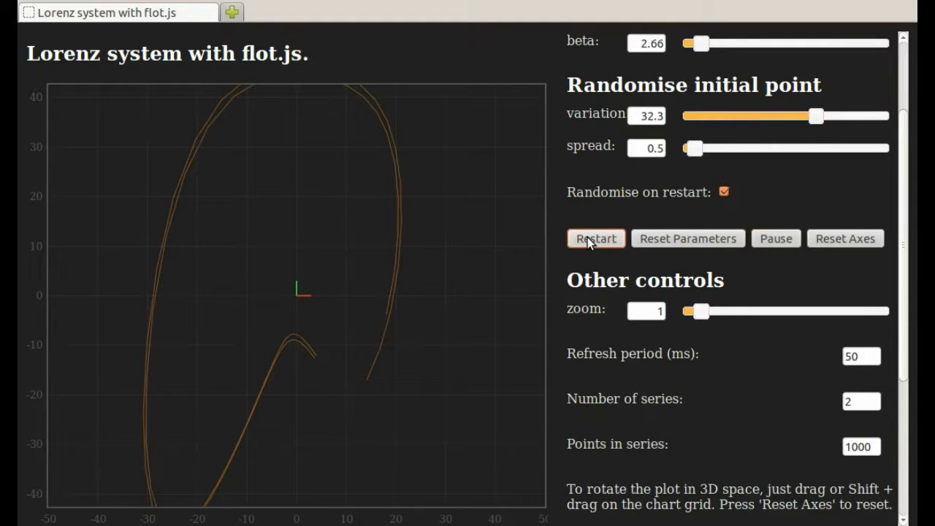
{"action": "left_click", "coordinate": [596, 238]}
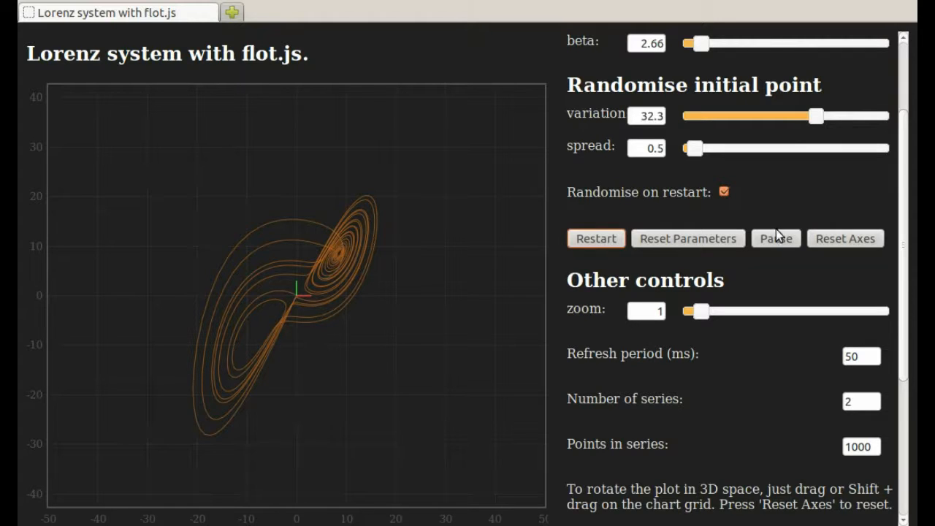
{"action": "left_click", "coordinate": [776, 238]}
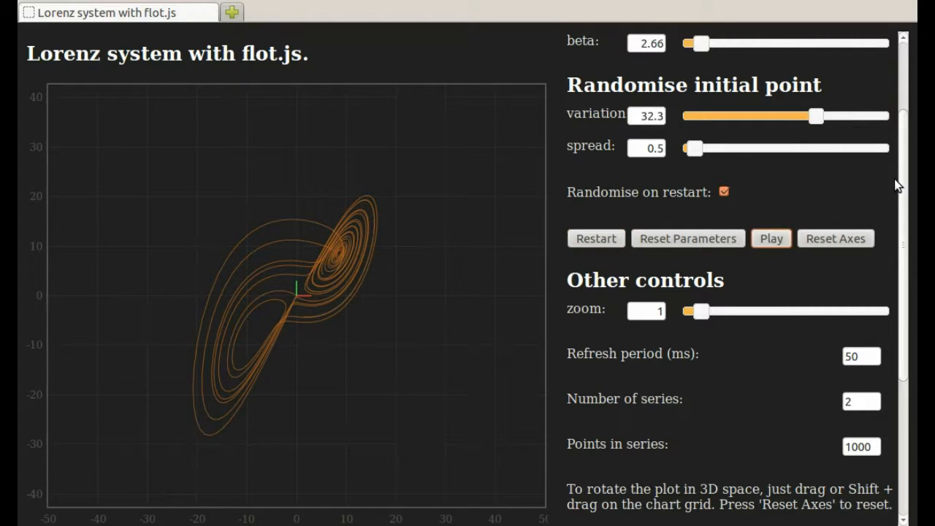
Step: Set Number of series to 1 and Points in series to 5, then reset the parameters
{"action": "left_click", "coordinate": [862, 400]}
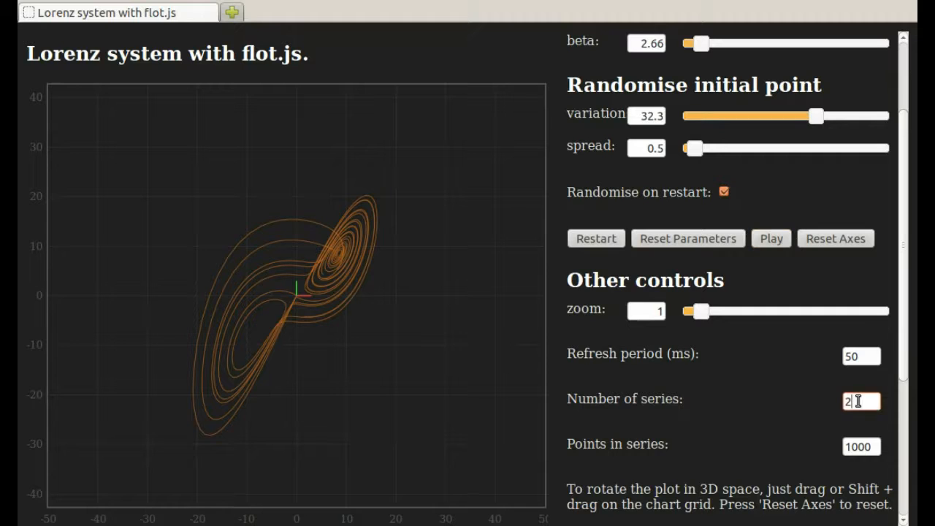
{"action": "type", "text": "1"}
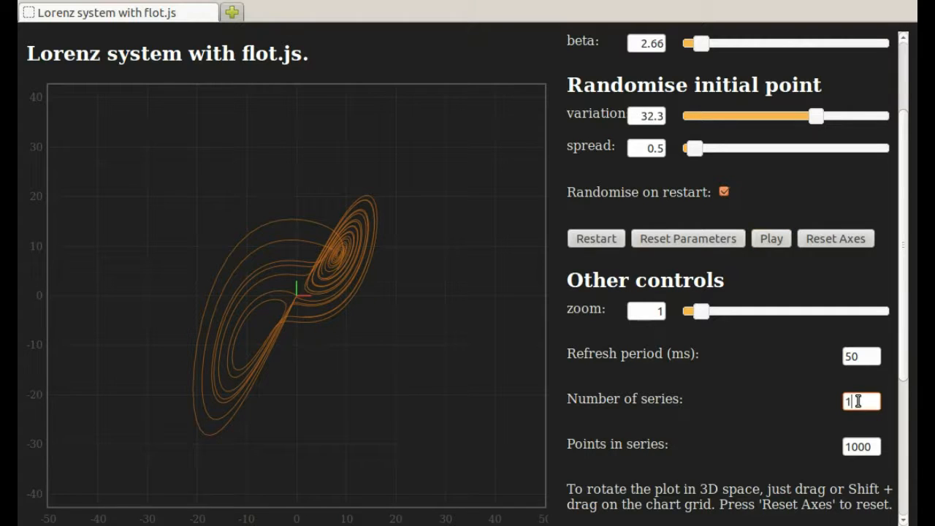
{"action": "left_click", "coordinate": [862, 447]}
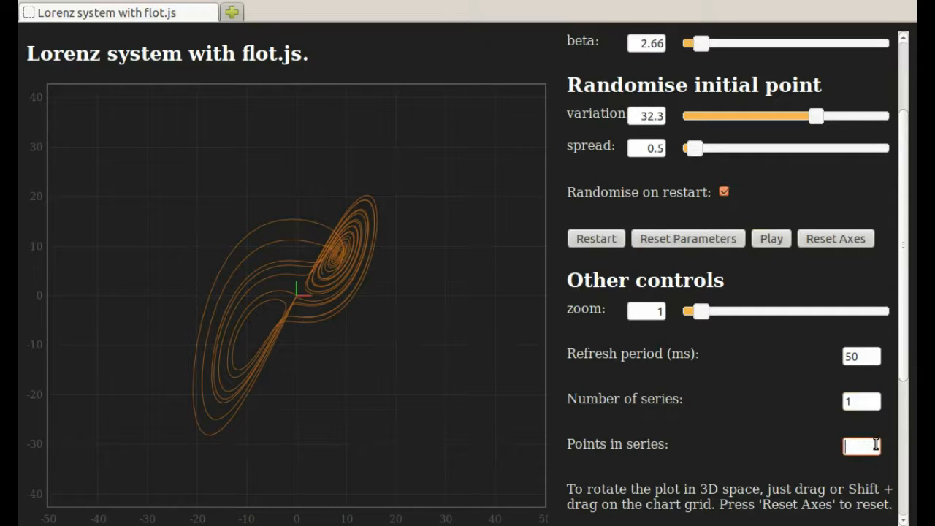
{"action": "type", "text": "5"}
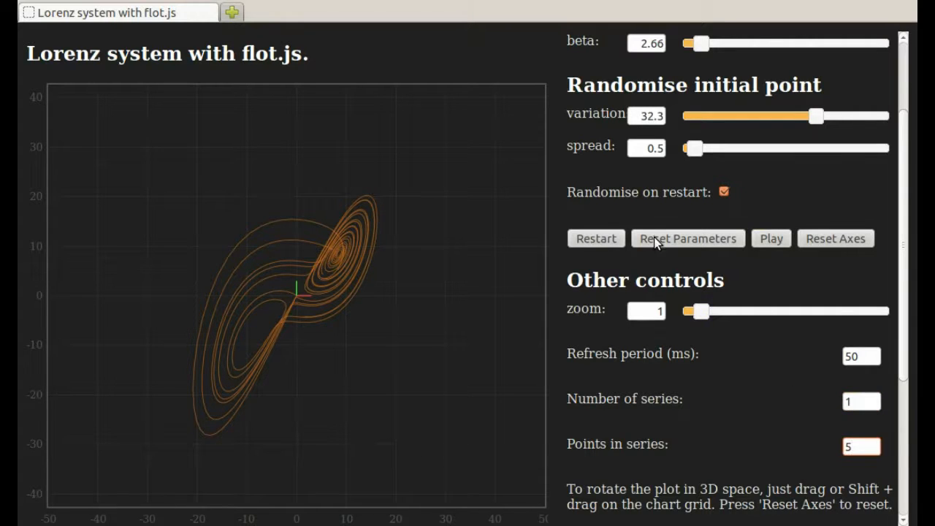
{"action": "left_click", "coordinate": [687, 238]}
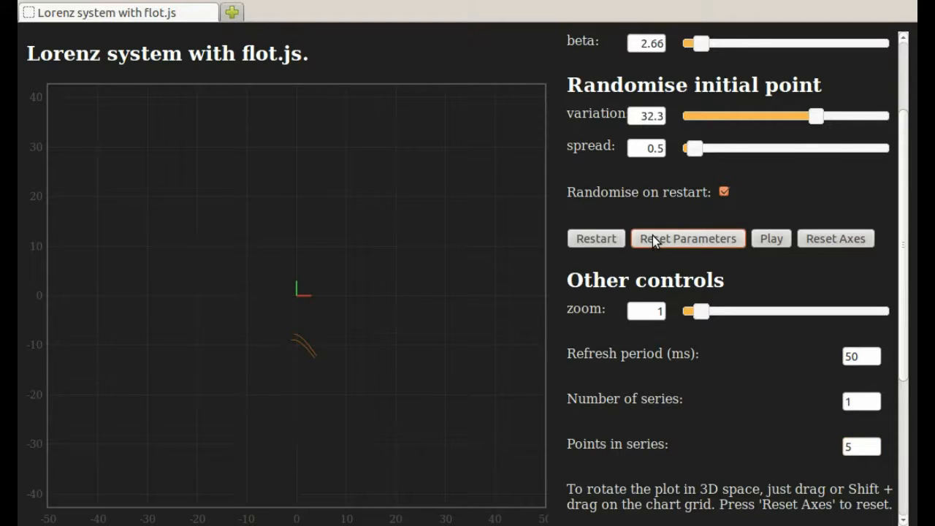
{"action": "mouse_move", "coordinate": [596, 238]}
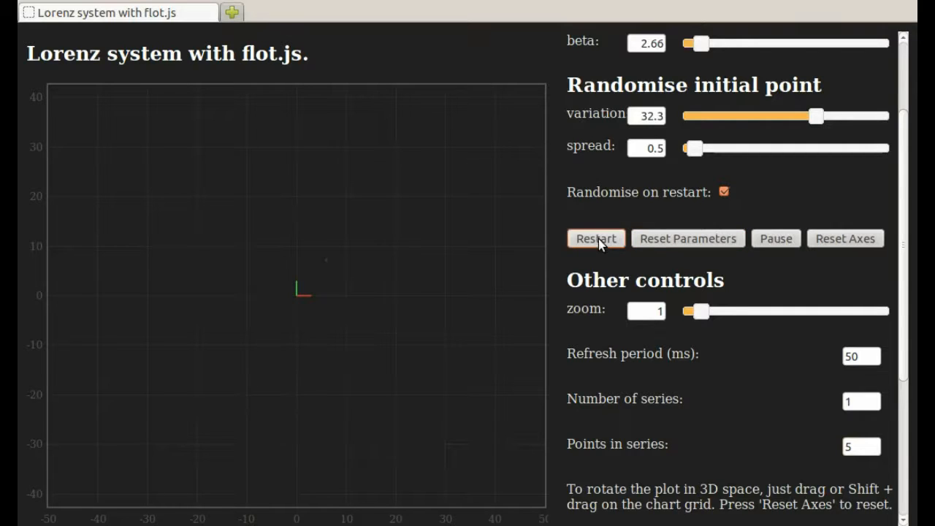
Step: Restart the 5-point trail repeatedly from new random starting points
{"action": "left_click", "coordinate": [596, 238]}
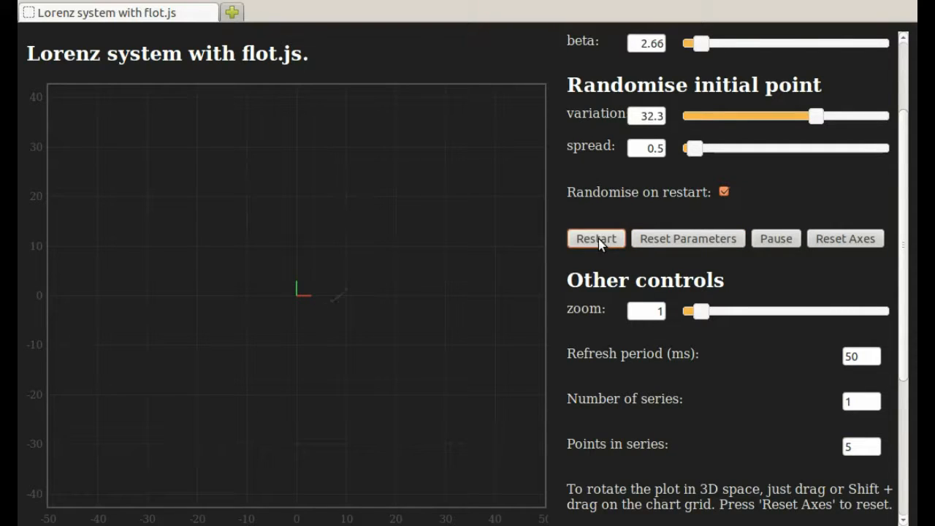
{"action": "left_click", "coordinate": [596, 239]}
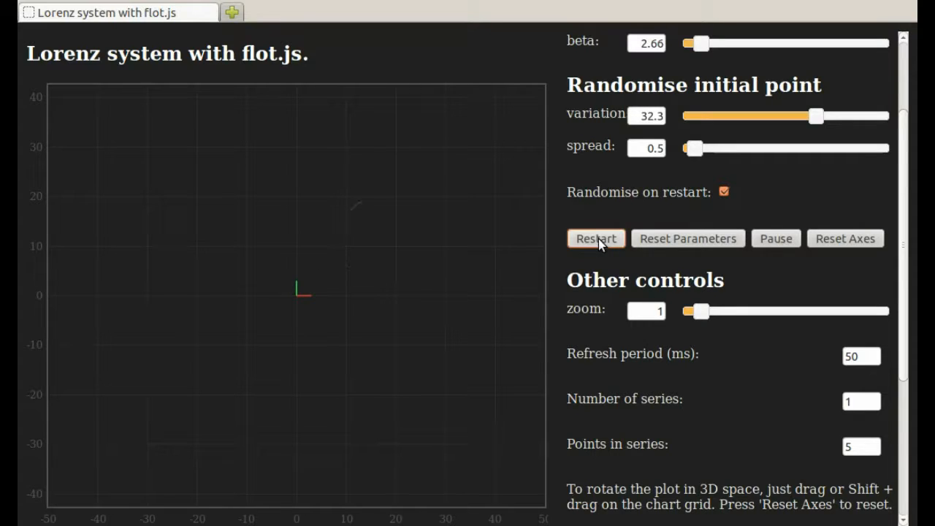
{"action": "left_click", "coordinate": [596, 238]}
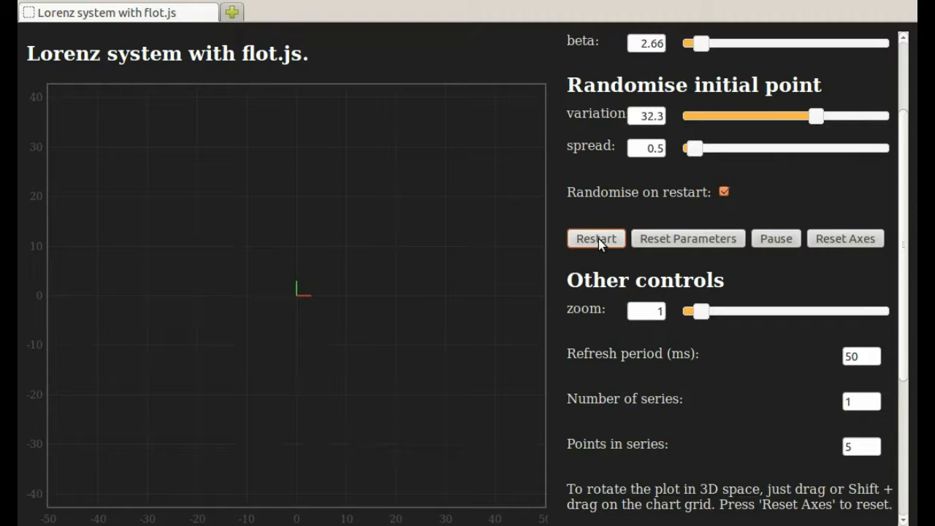
{"action": "left_click", "coordinate": [596, 239]}
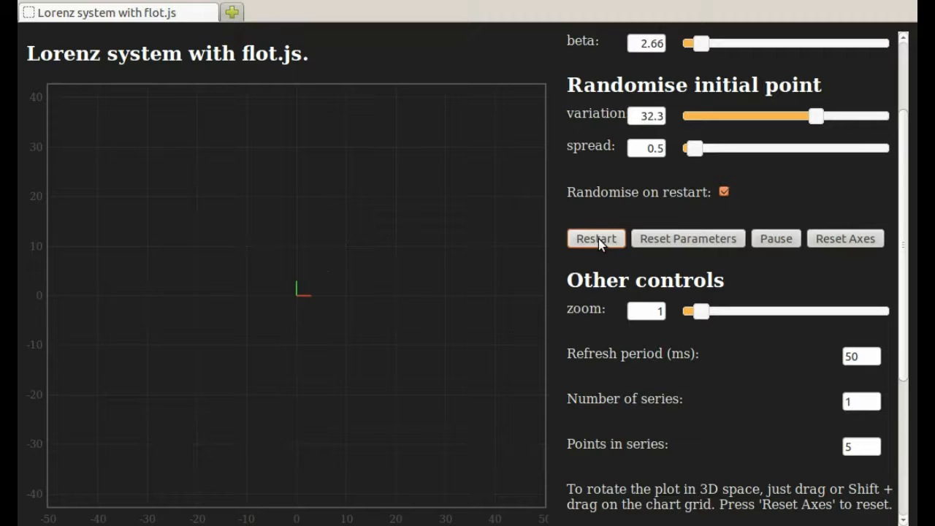
{"action": "left_click", "coordinate": [596, 238]}
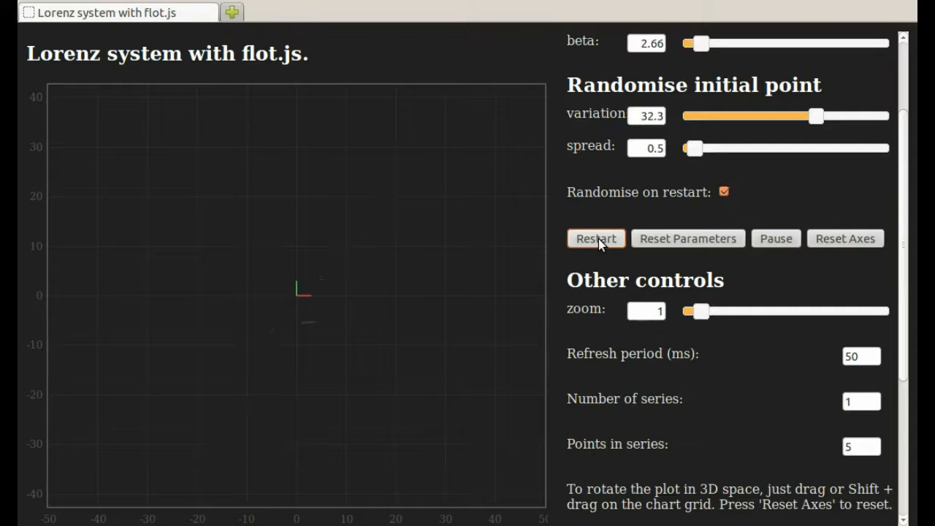
{"action": "left_click", "coordinate": [597, 238]}
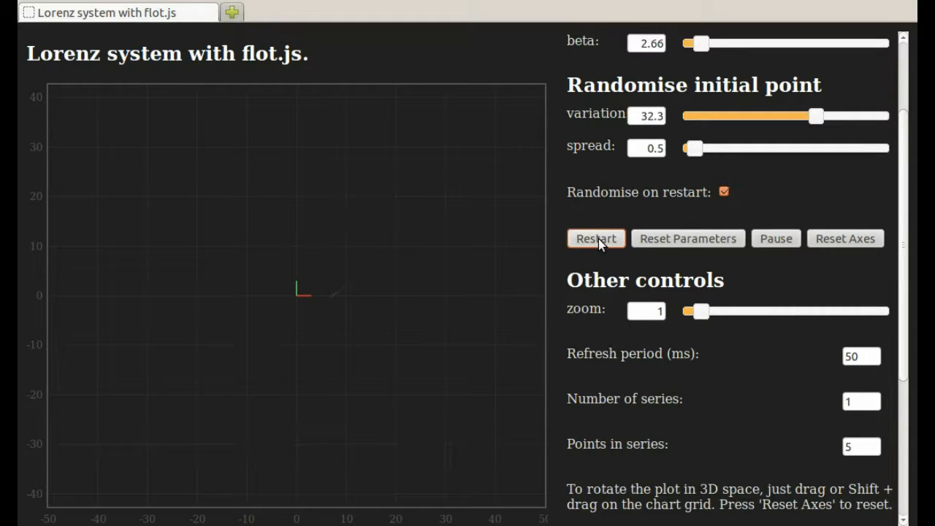
{"action": "left_click", "coordinate": [596, 238]}
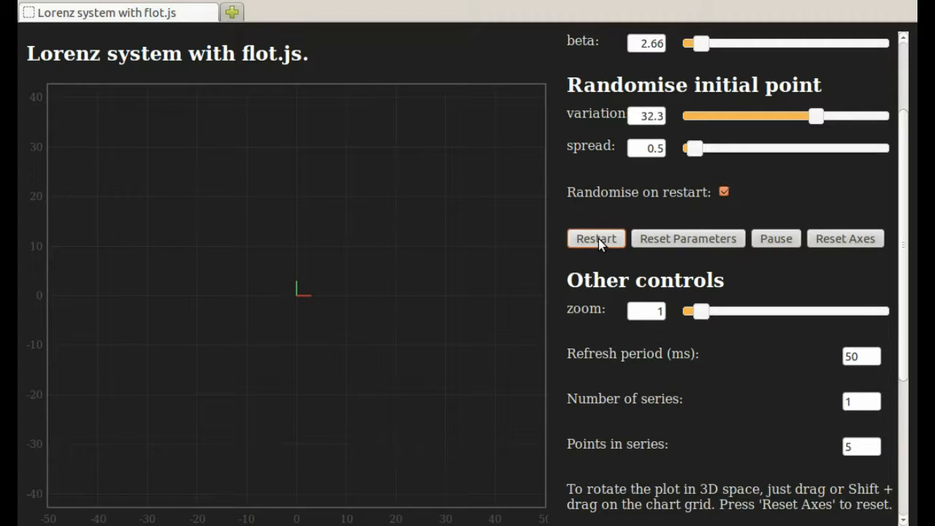
{"action": "left_click", "coordinate": [596, 239]}
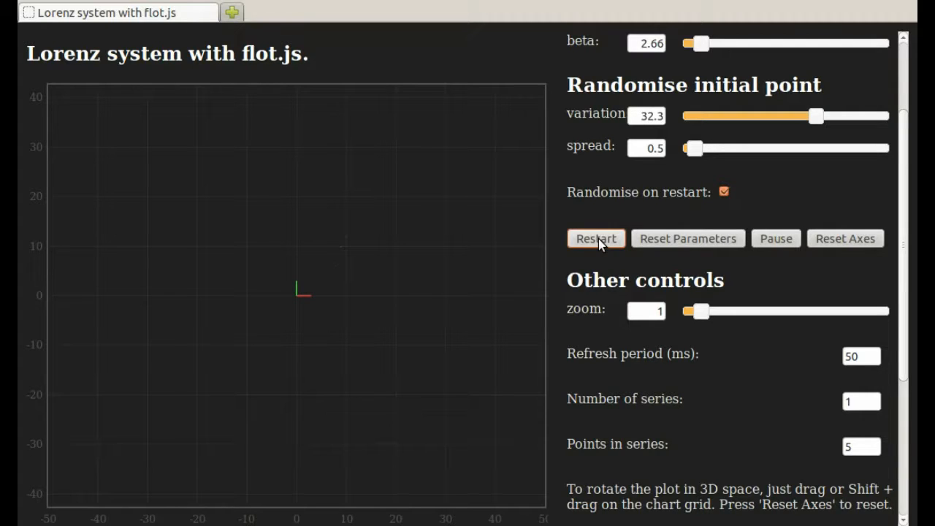
{"action": "left_click", "coordinate": [596, 238]}
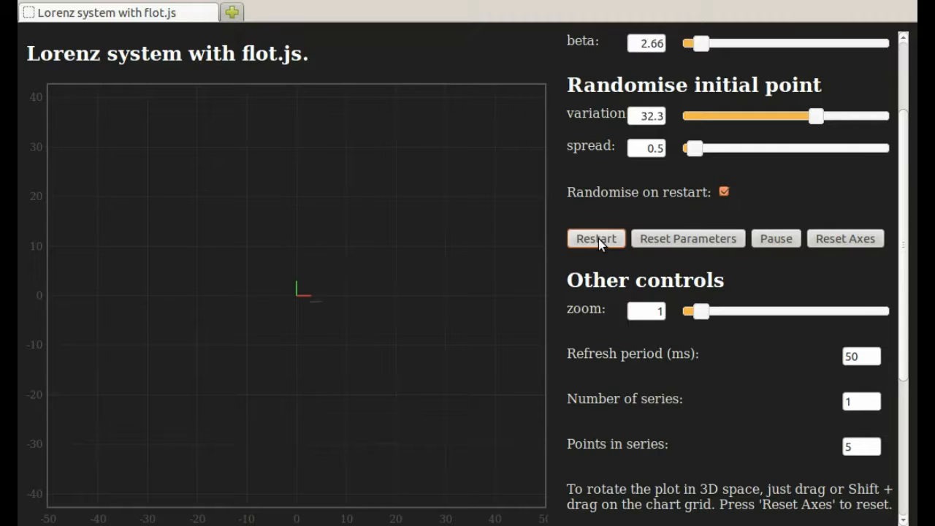
{"action": "left_click", "coordinate": [597, 238]}
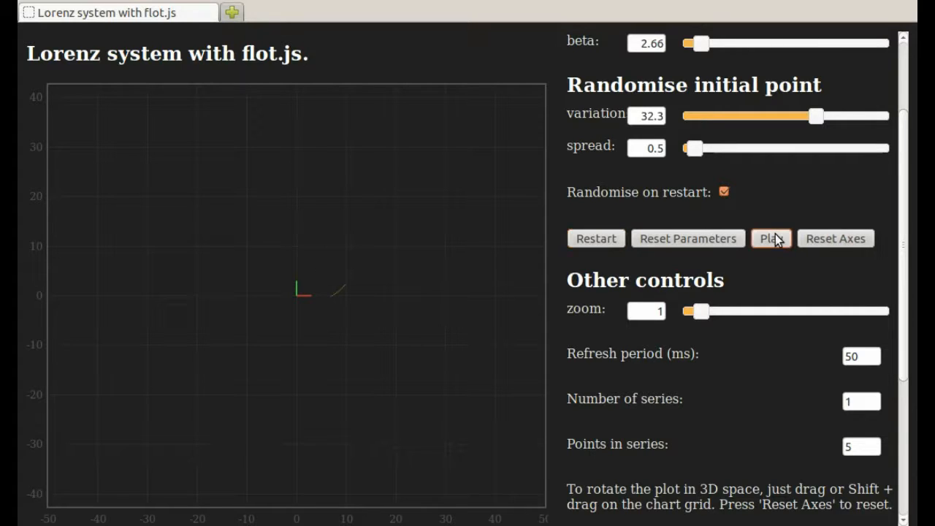
{"action": "mouse_move", "coordinate": [815, 117]}
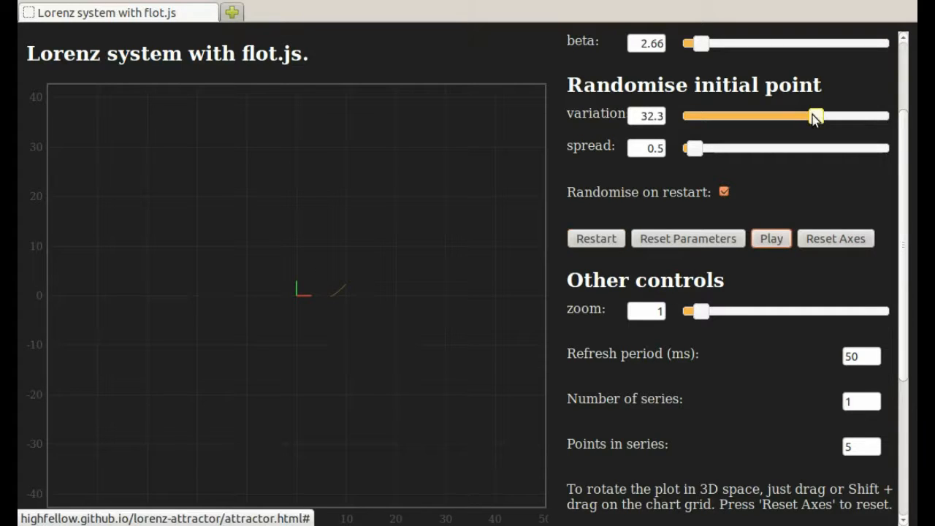
Step: Lower the initial-point variation to 13.4 and reduce the spread to 0.1
{"action": "left_click_drag", "start_coordinate": [816, 116], "coordinate": [723, 115]}
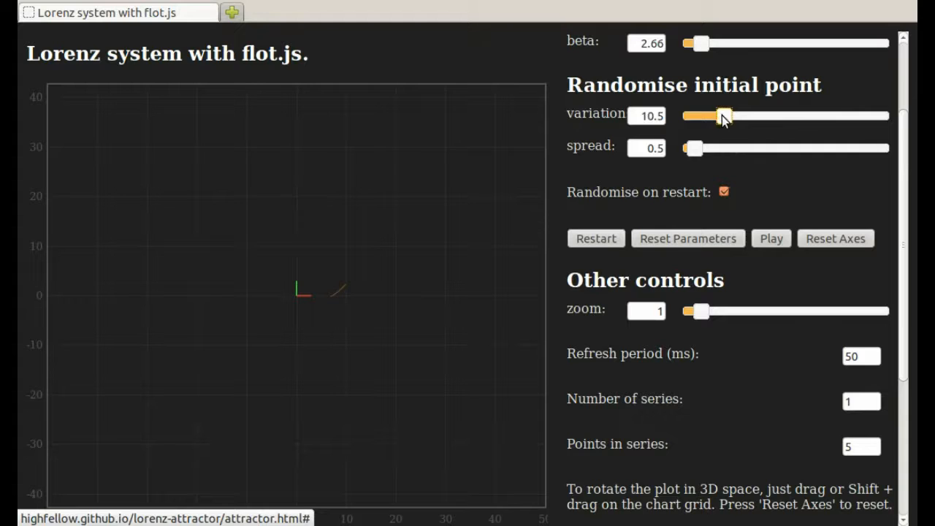
{"action": "left_click_drag", "start_coordinate": [724, 116], "coordinate": [738, 115]}
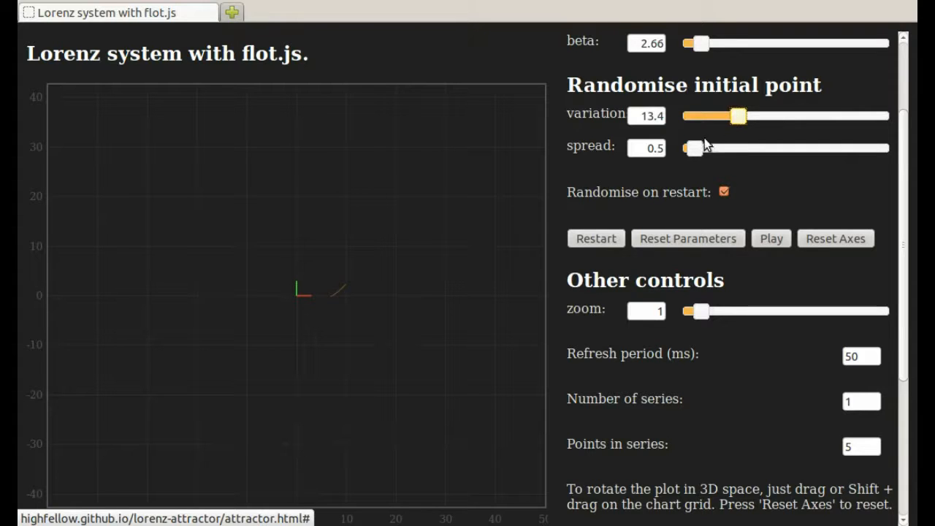
{"action": "left_click_drag", "start_coordinate": [690, 148], "coordinate": [693, 148]}
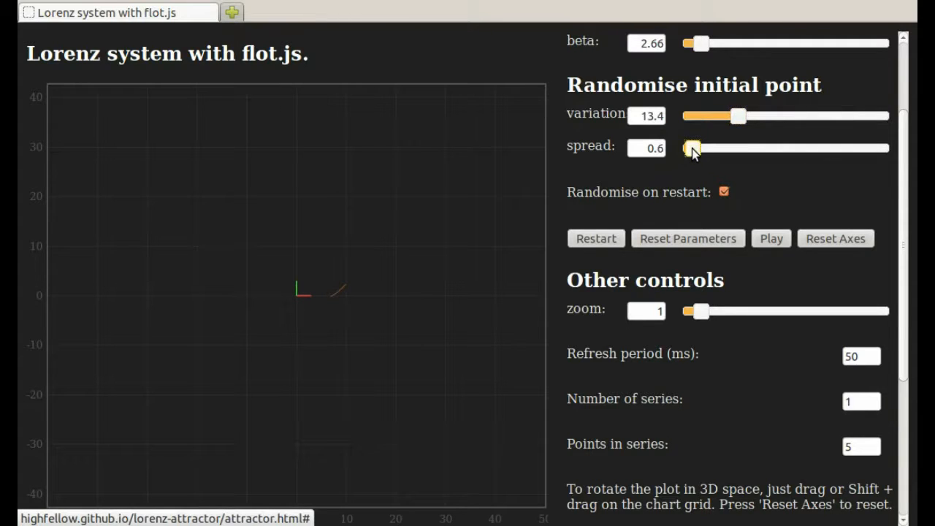
{"action": "left_click_drag", "start_coordinate": [693, 149], "coordinate": [684, 149]}
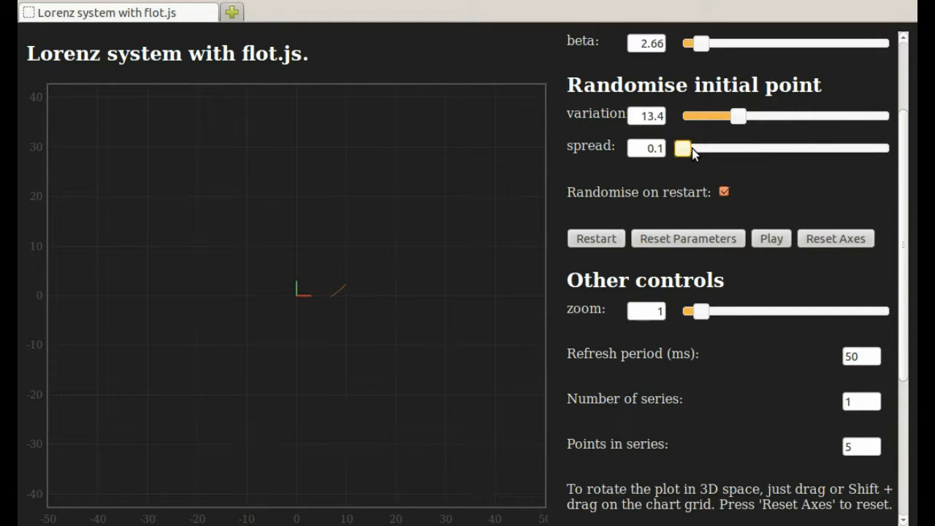
{"action": "mouse_move", "coordinate": [694, 178]}
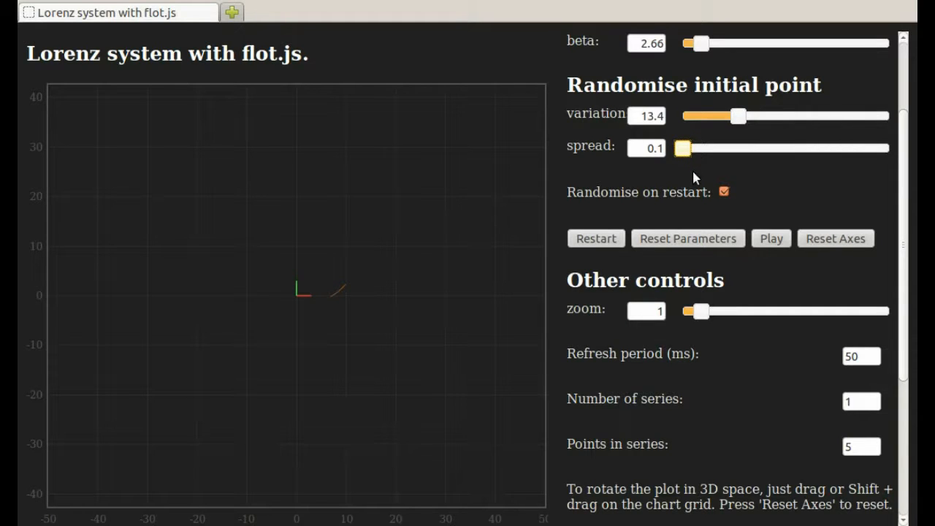
{"action": "mouse_move", "coordinate": [861, 401]}
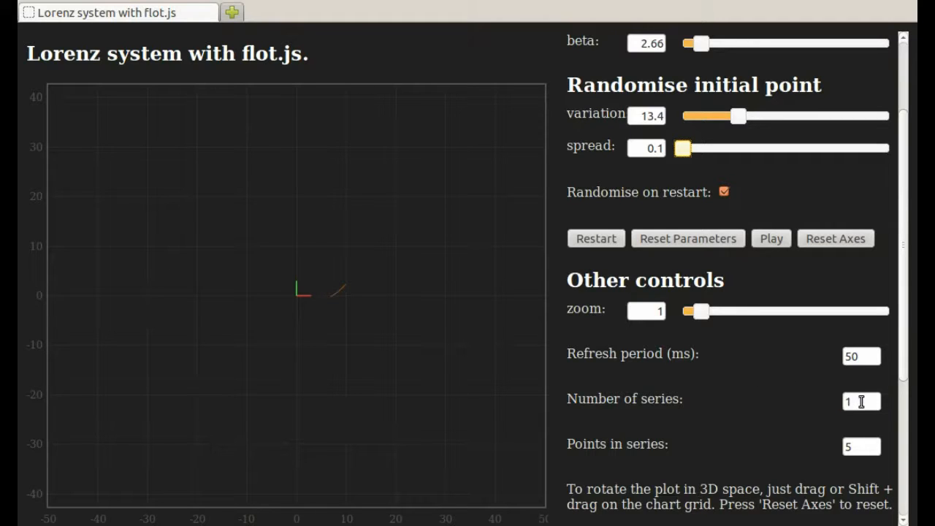
Step: Enter 20 as the number of series
{"action": "type", "text": "2"}
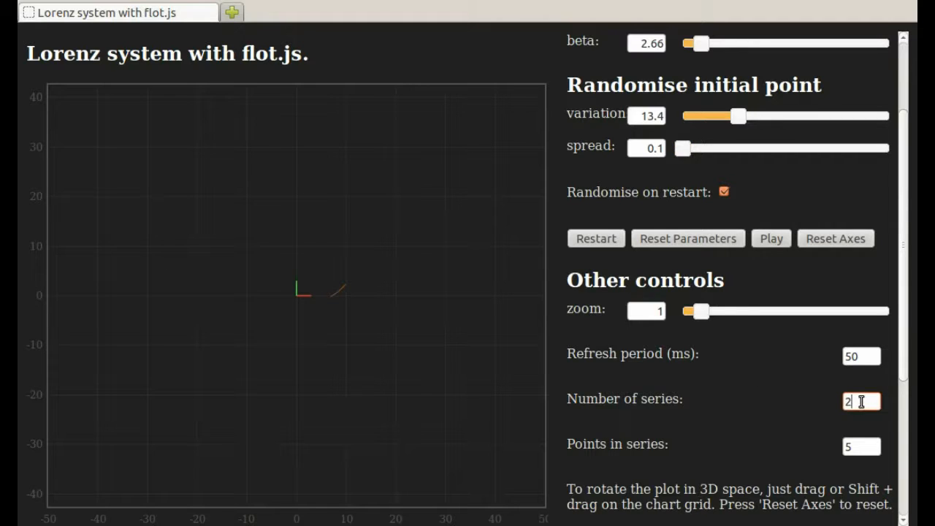
{"action": "type", "text": "0"}
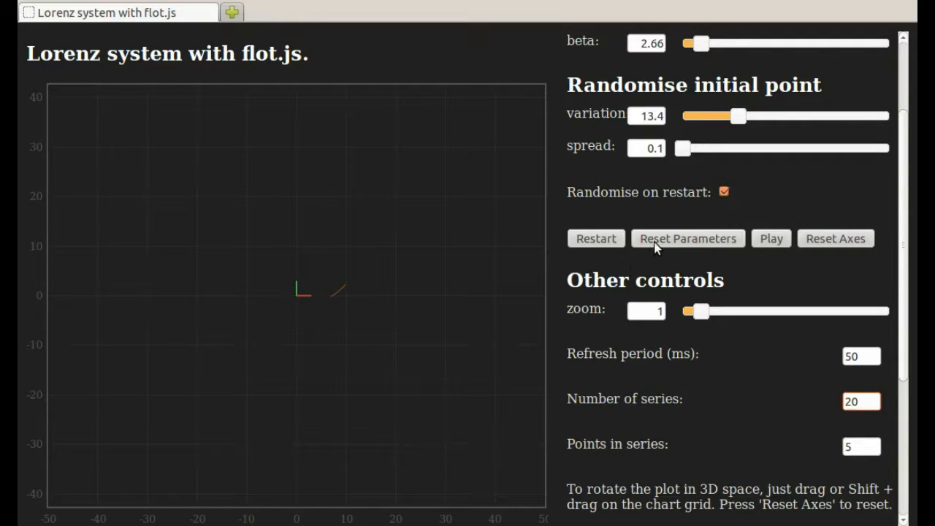
Step: Restart the run repeatedly so the 20 trajectories launch from fresh random points across the attractor
{"action": "left_click", "coordinate": [687, 238]}
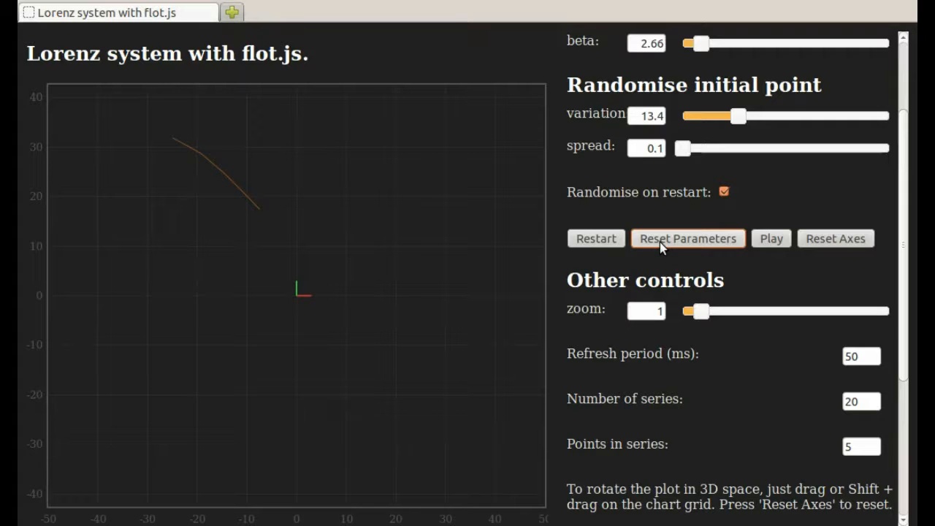
{"action": "mouse_move", "coordinate": [596, 238]}
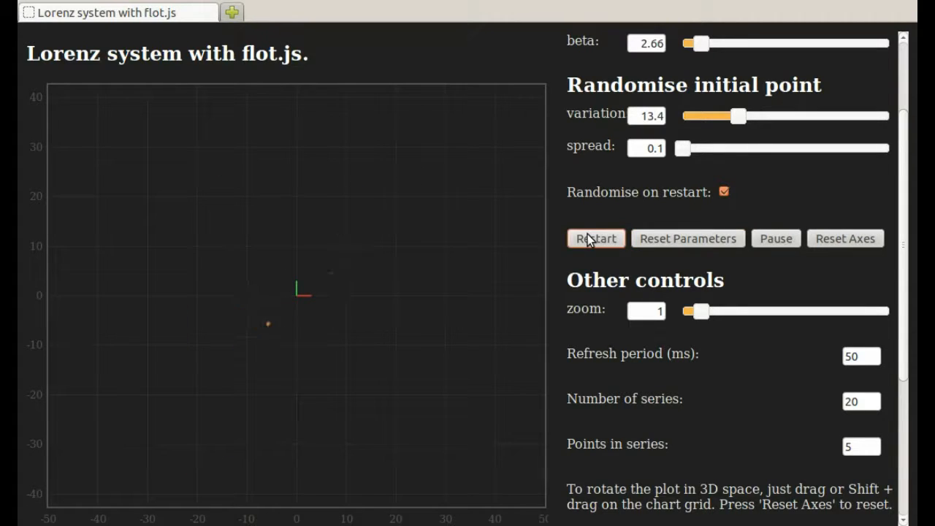
{"action": "left_click", "coordinate": [597, 238]}
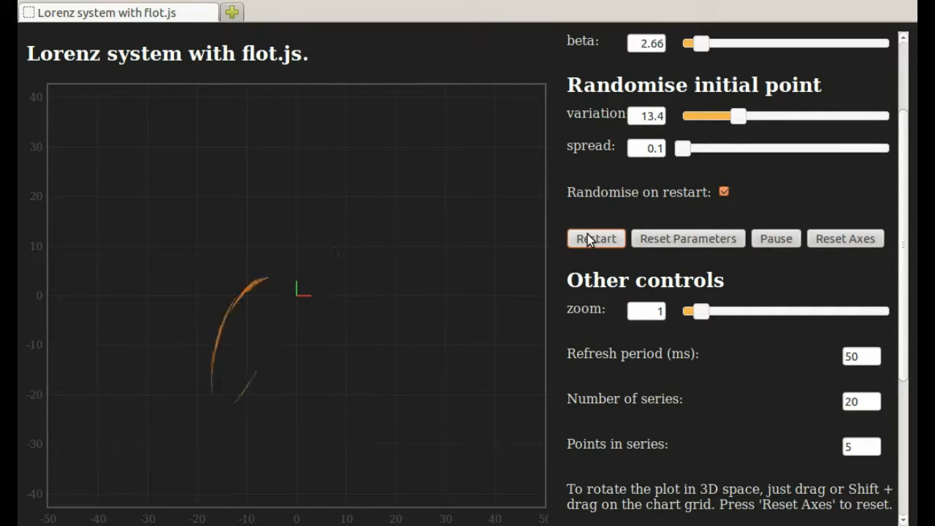
{"action": "left_click", "coordinate": [597, 238]}
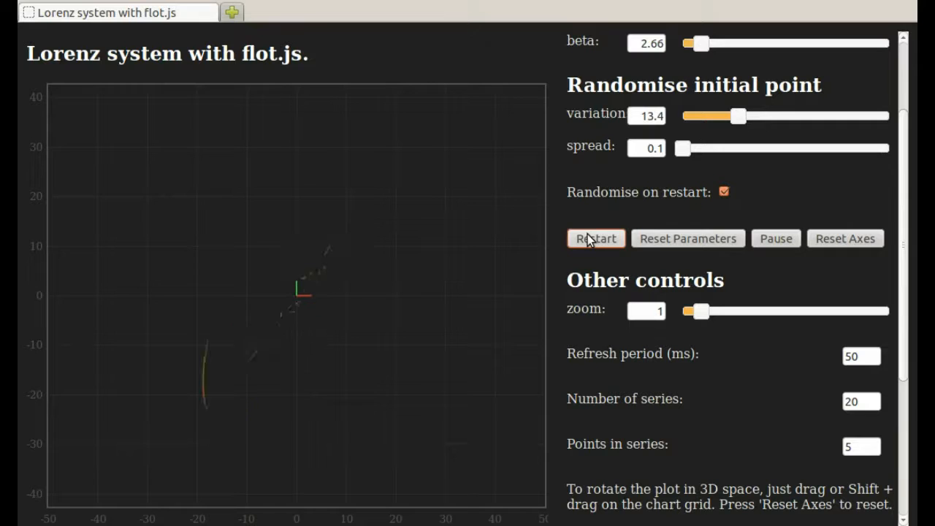
{"action": "left_click", "coordinate": [596, 238]}
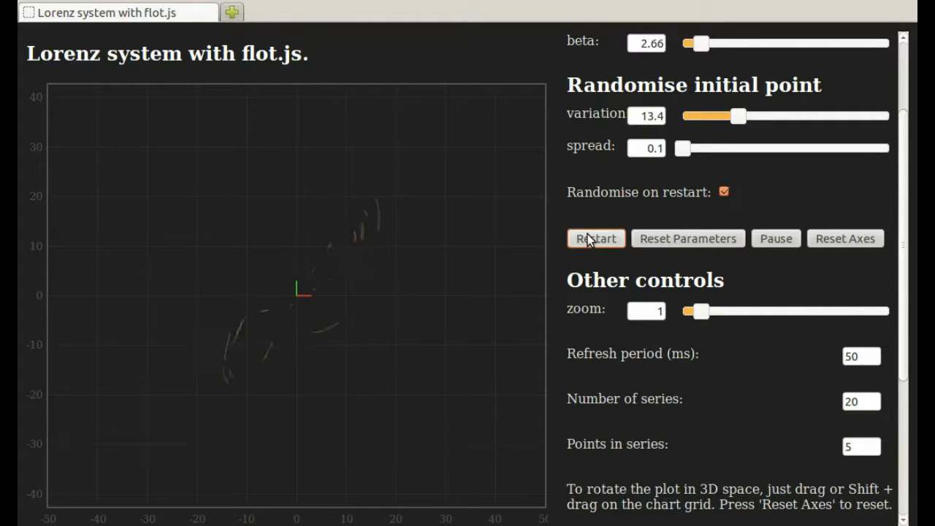
{"action": "left_click", "coordinate": [596, 238]}
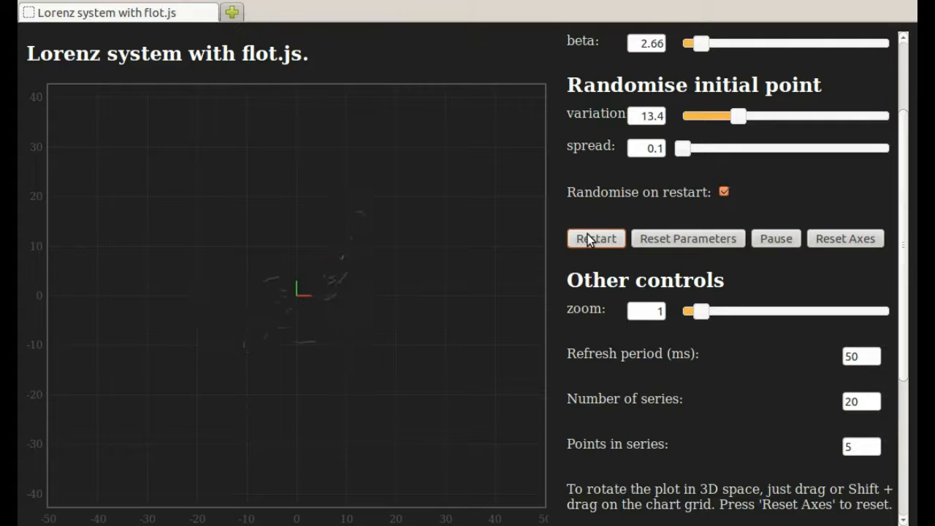
{"action": "left_click", "coordinate": [597, 239]}
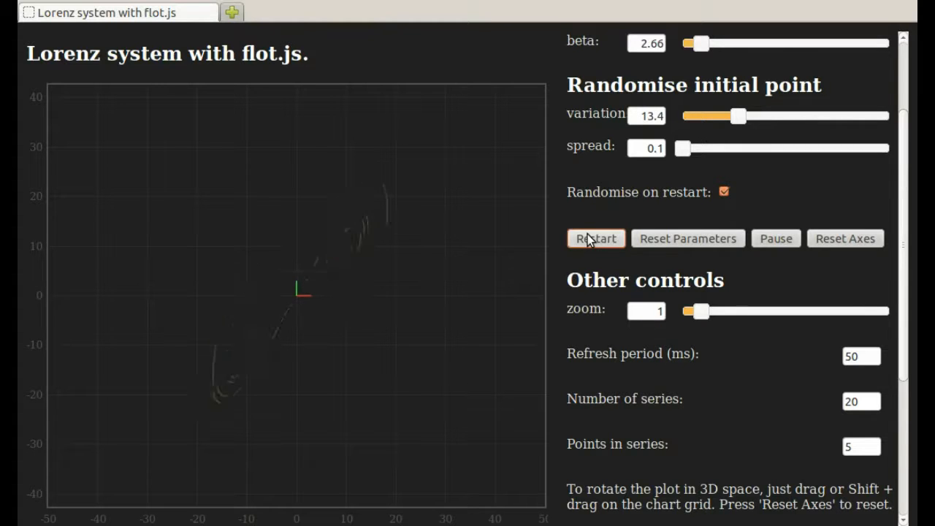
{"action": "left_click", "coordinate": [596, 239]}
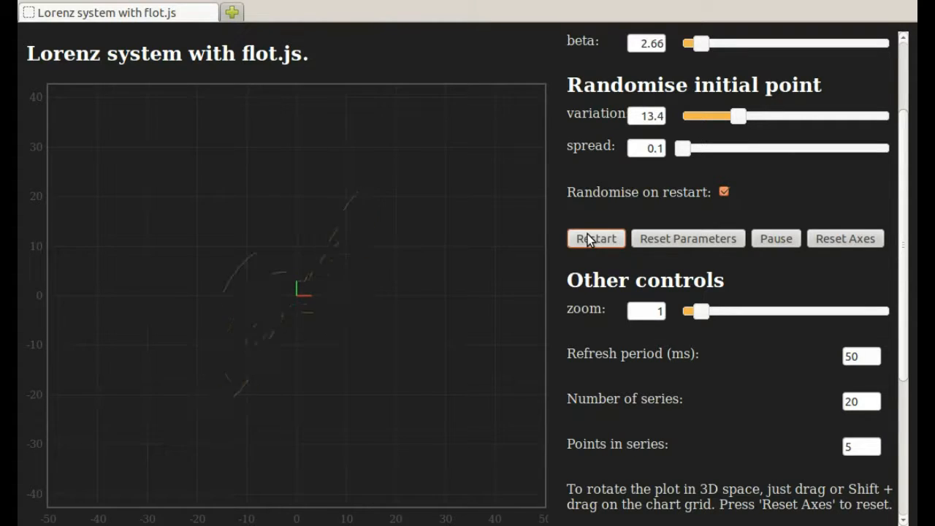
{"action": "left_click", "coordinate": [596, 239]}
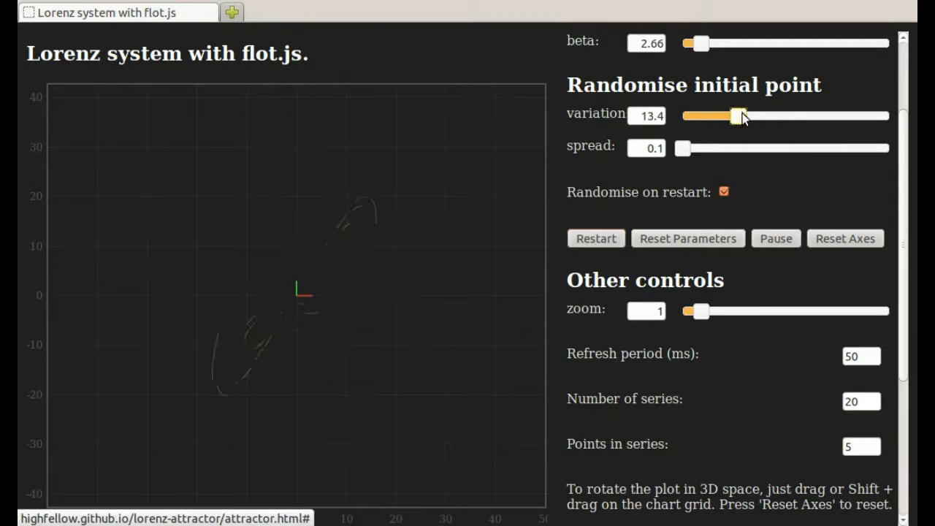
Step: Raise the variation to 38.9, restart from new random points, and pause the run
{"action": "left_click_drag", "start_coordinate": [734, 116], "coordinate": [840, 116]}
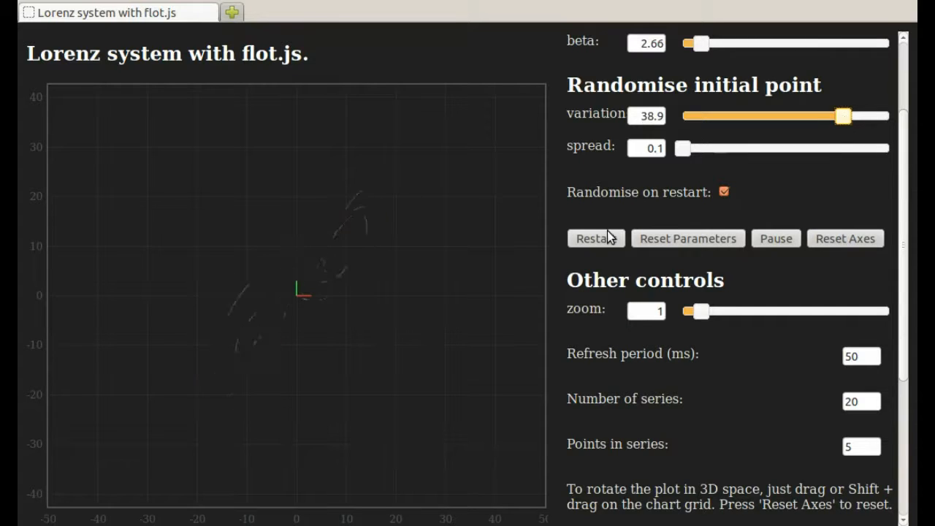
{"action": "left_click", "coordinate": [596, 238]}
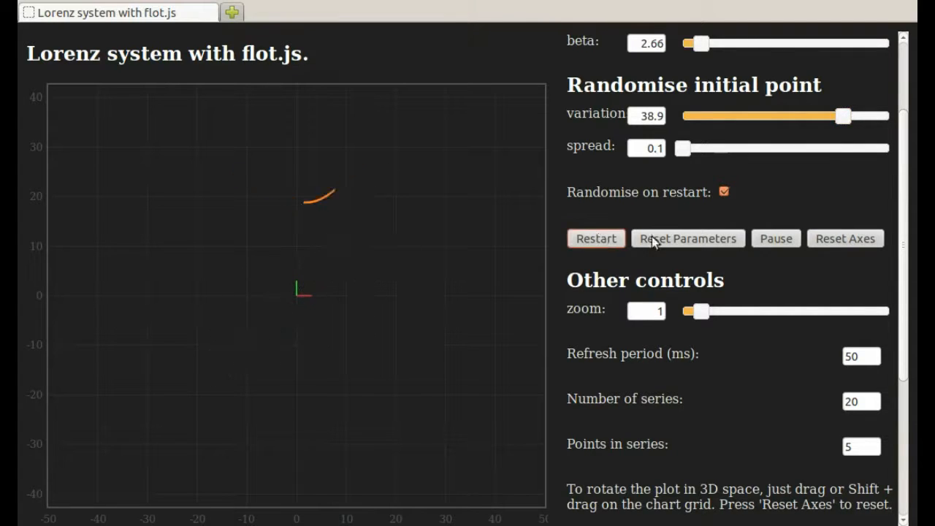
{"action": "left_click", "coordinate": [776, 238]}
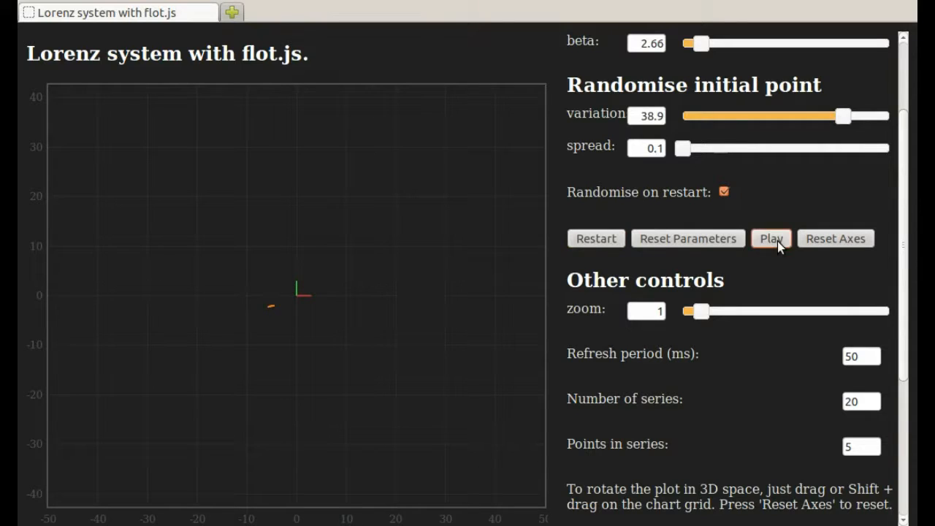
{"action": "mouse_move", "coordinate": [140, 144]}
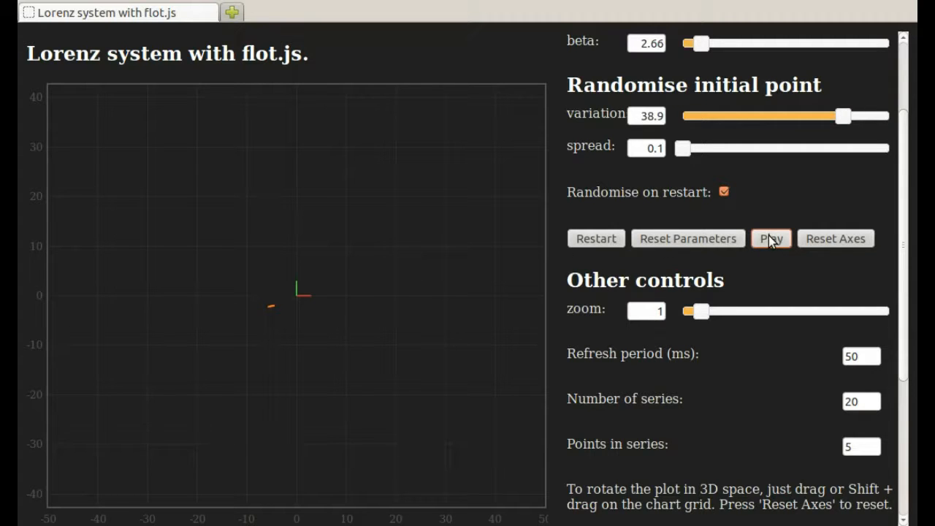
Step: Resume the animation so the trails extend along the attractor, then pause it again
{"action": "left_click", "coordinate": [771, 238]}
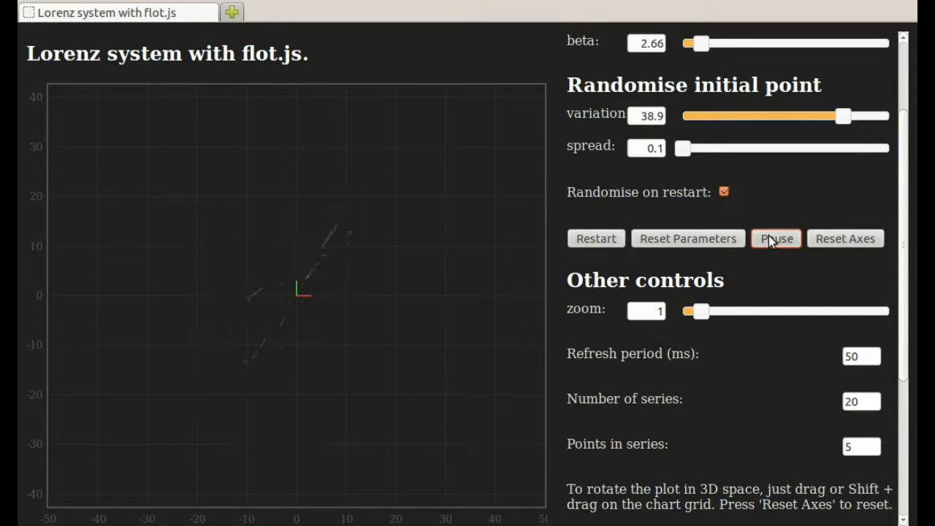
{"action": "left_click", "coordinate": [776, 239]}
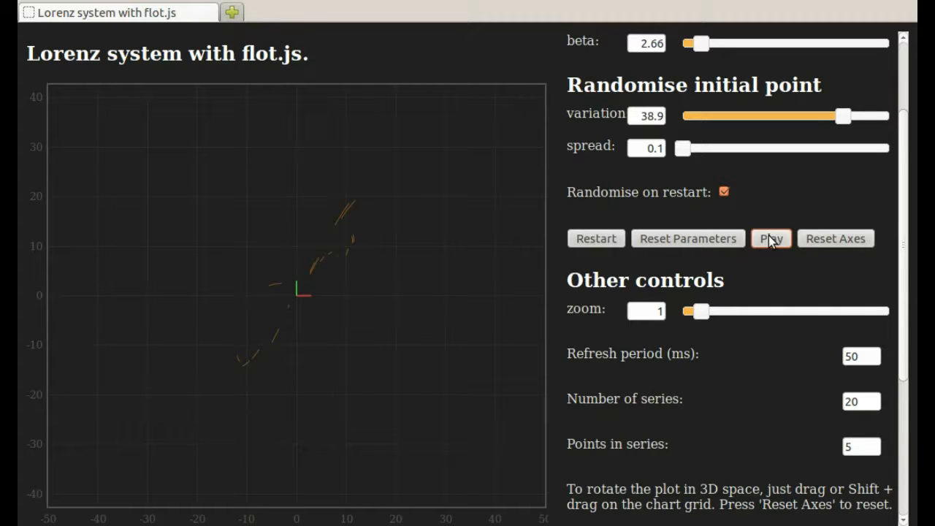